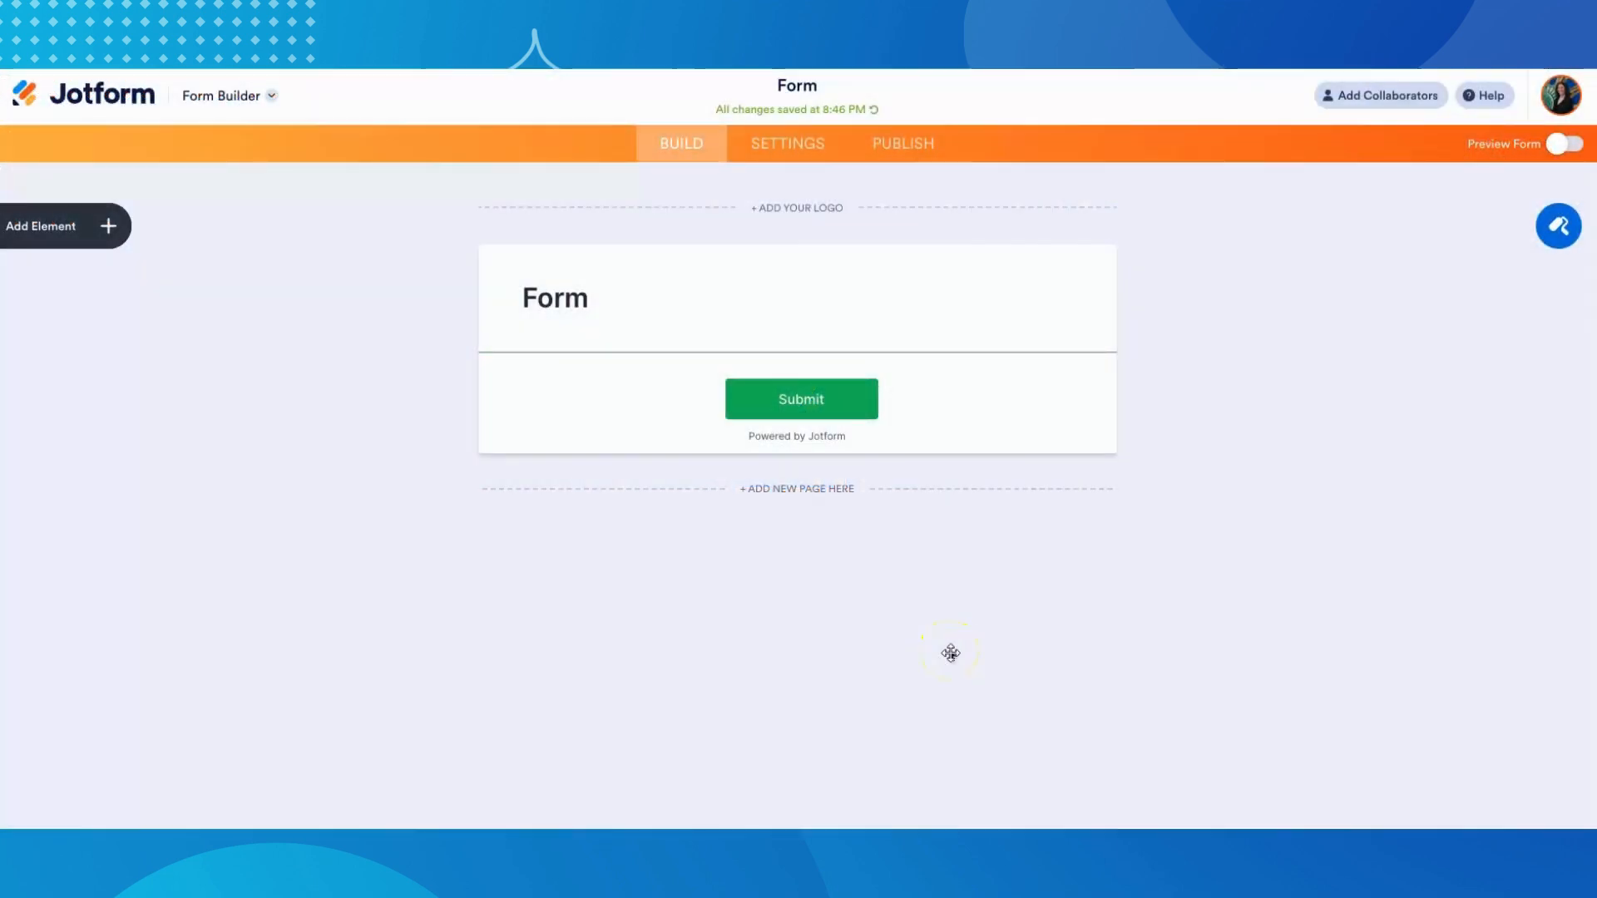
pyautogui.moveTo(1557, 227)
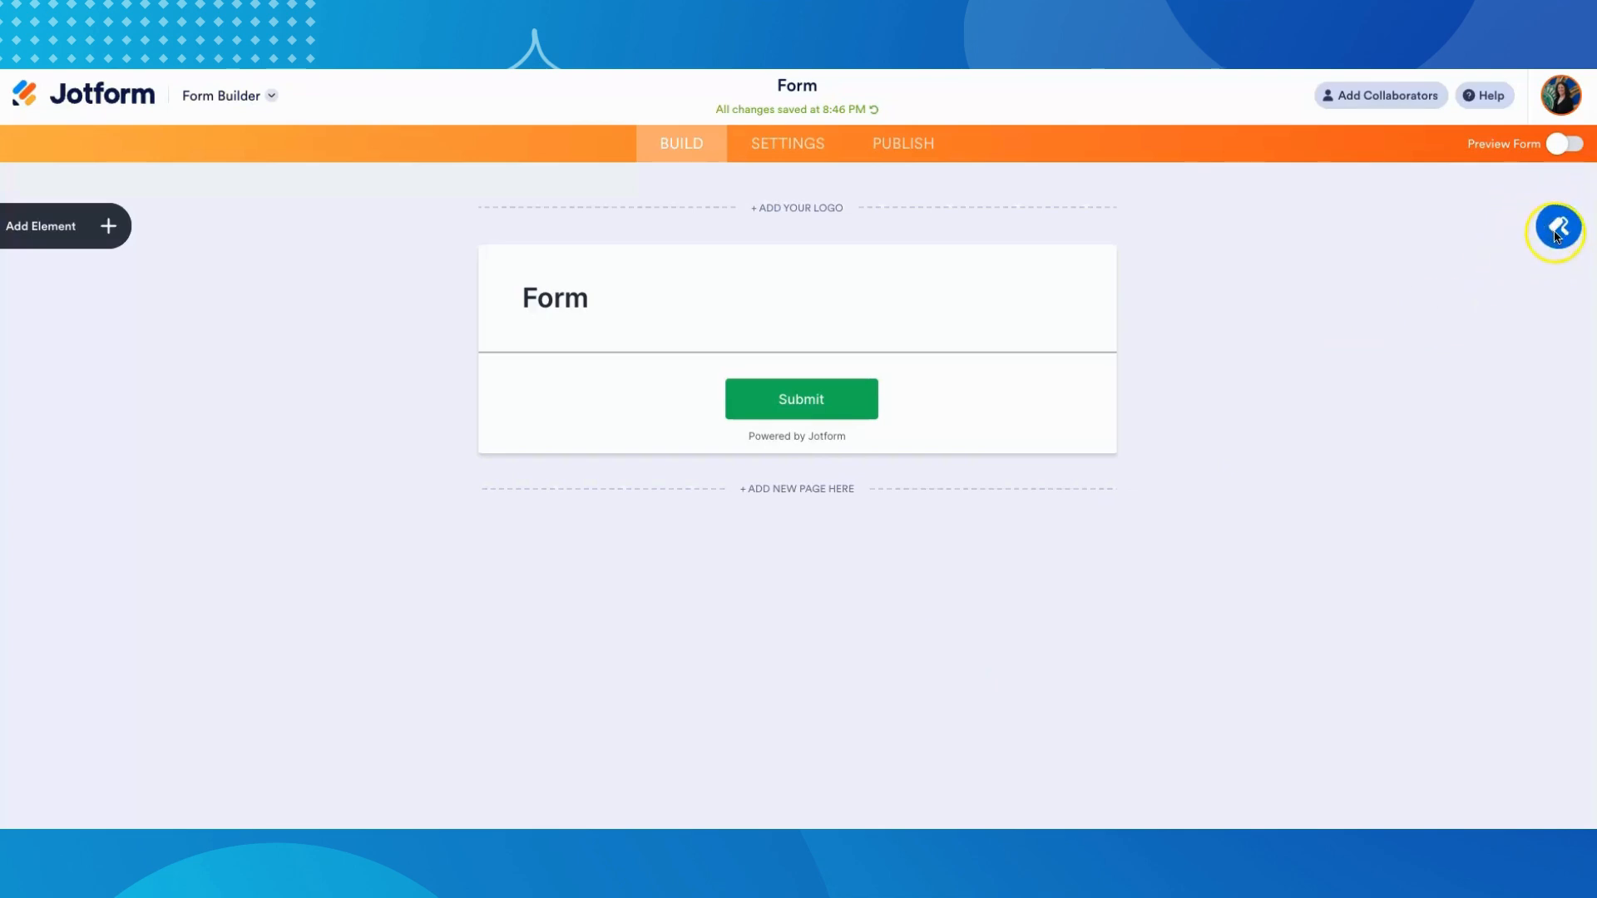
# Apply the orange and pale-yellow color scheme, browsing the Styles, Themes and Layout options.
pyautogui.click(1555, 227)
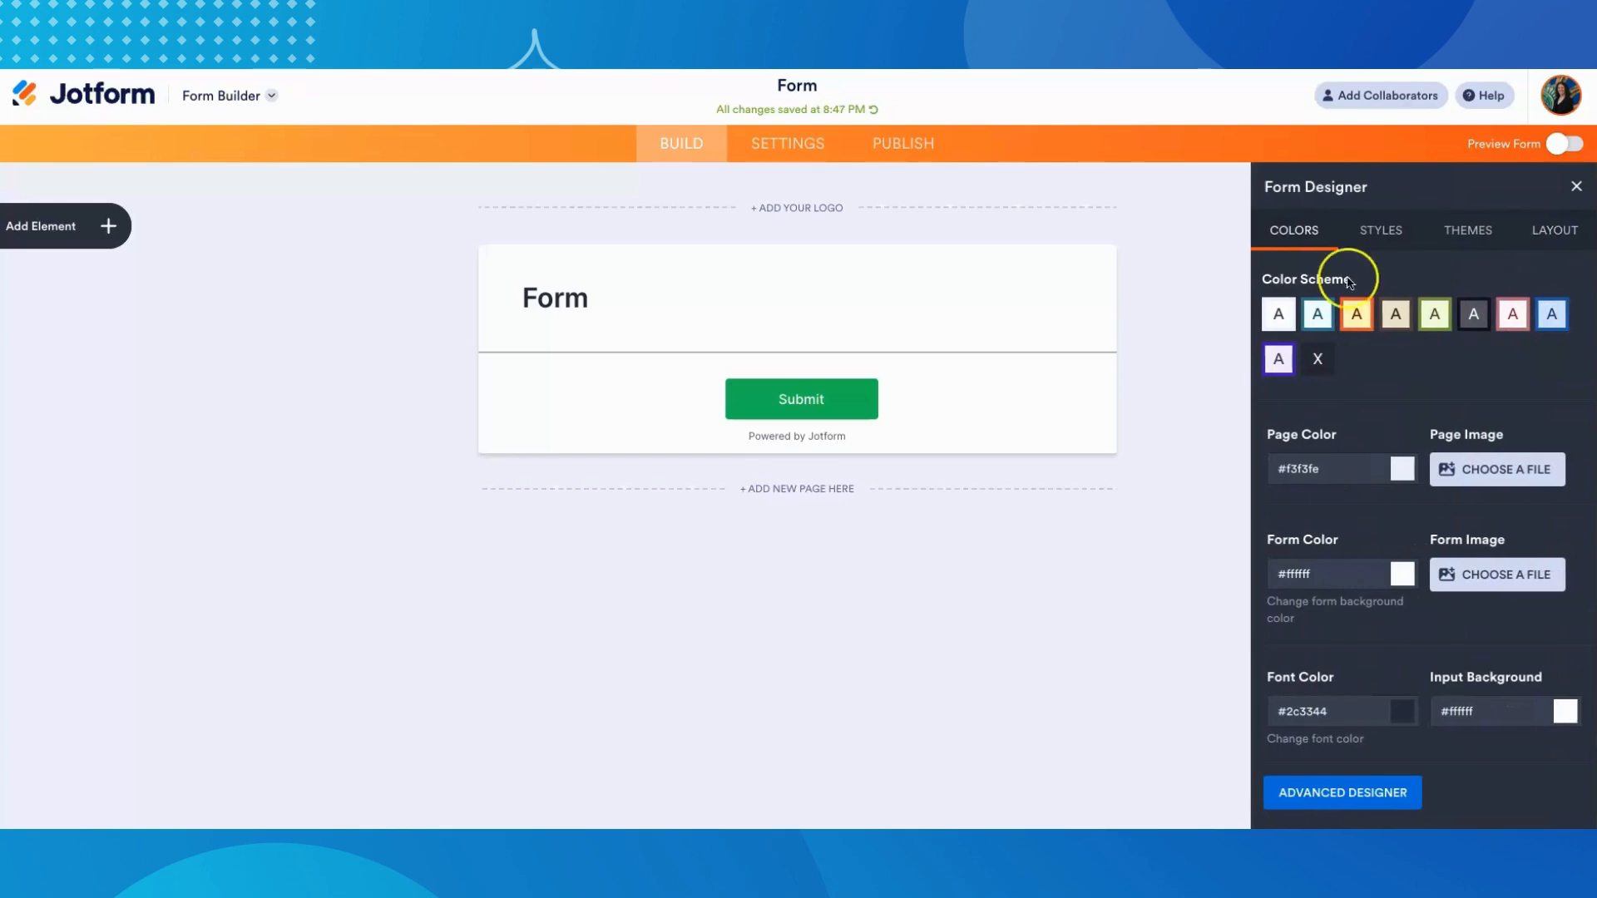
pyautogui.click(1356, 314)
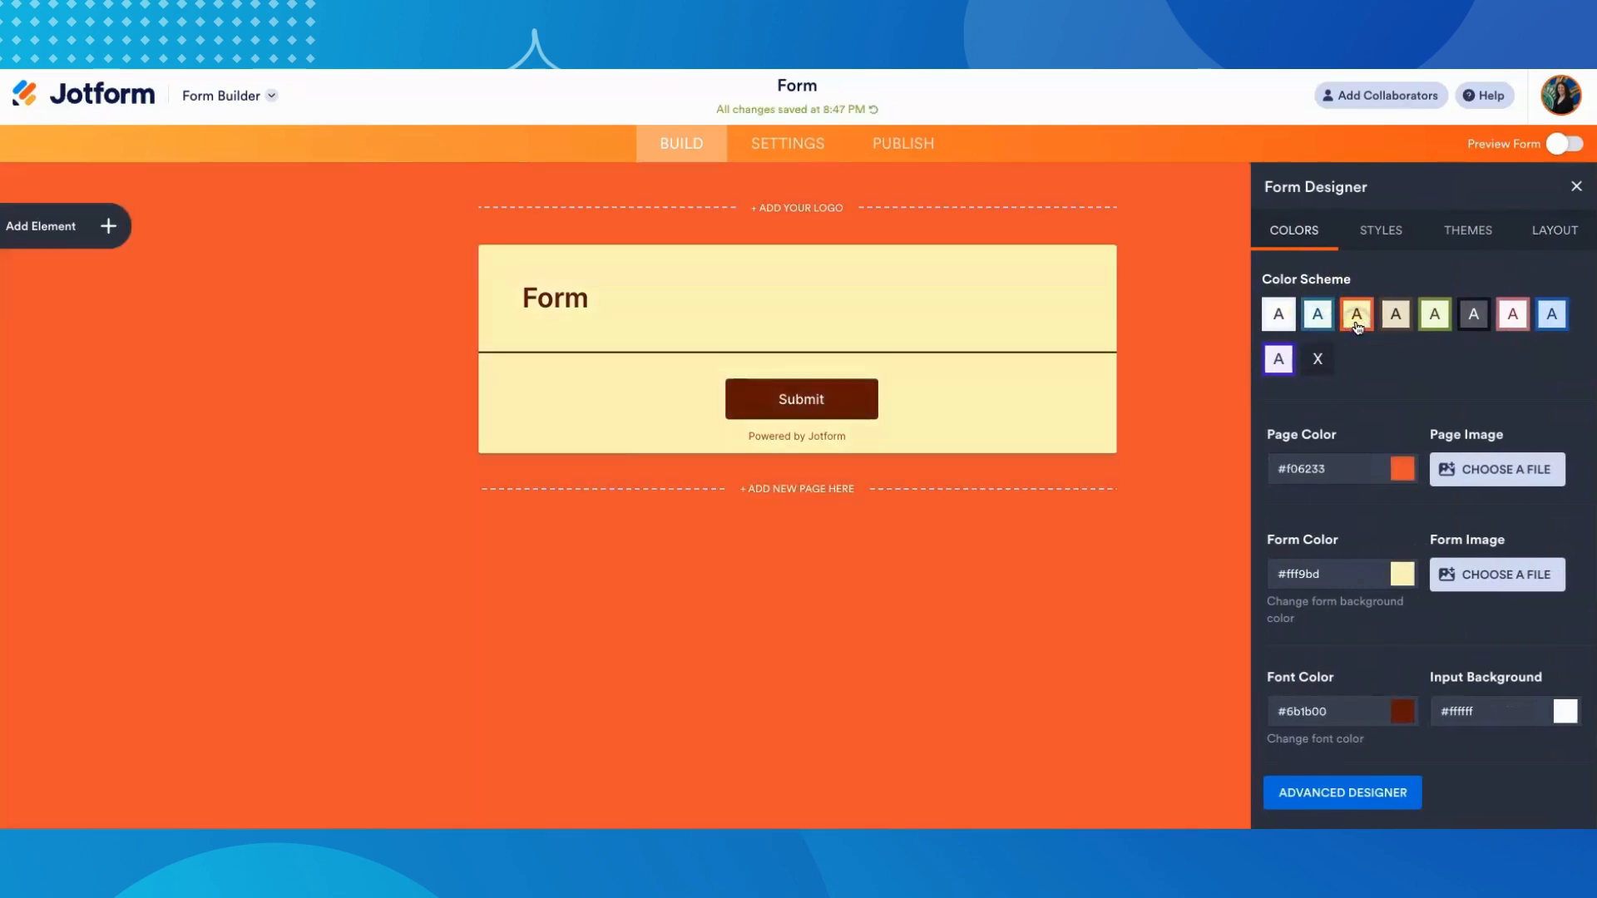
pyautogui.click(1376, 230)
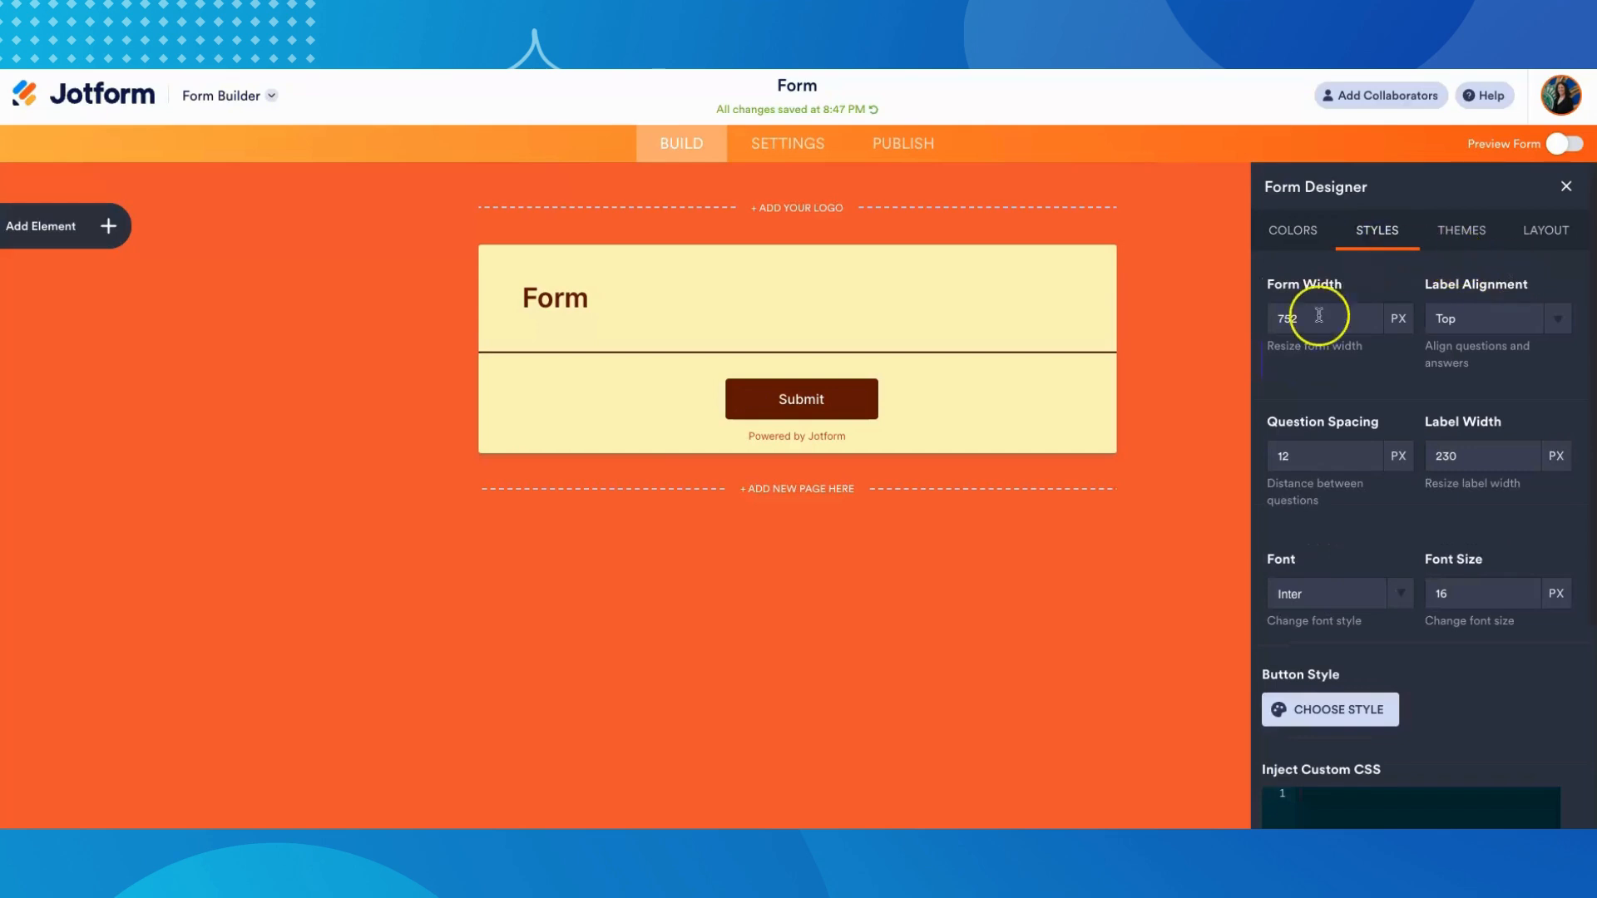
pyautogui.click(1461, 231)
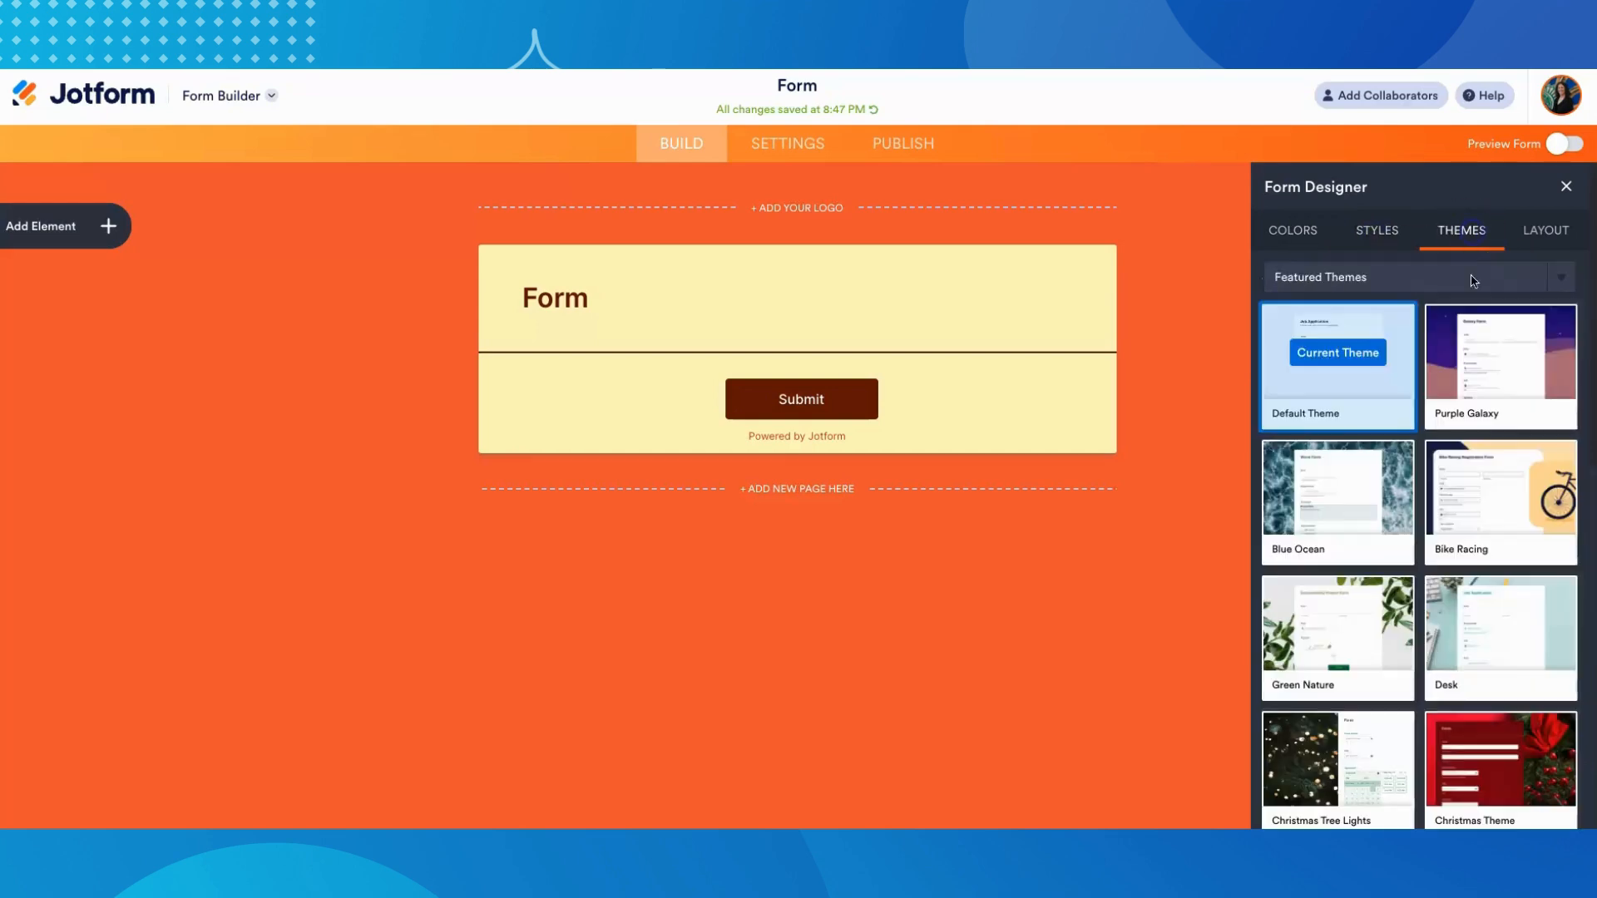
pyautogui.scroll(-3)
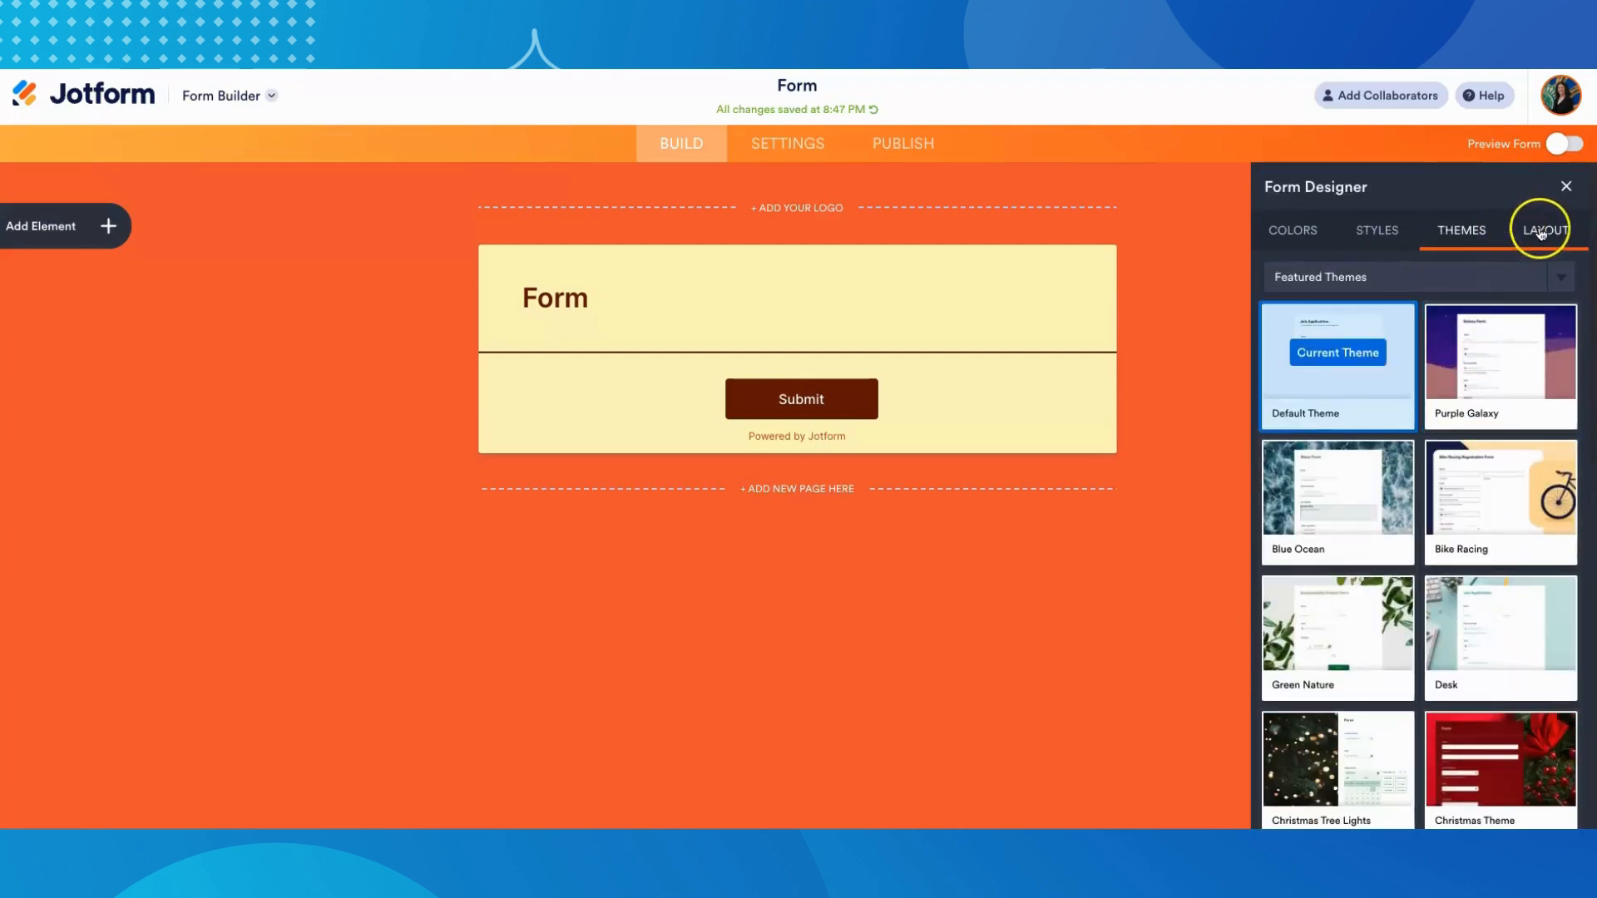
pyautogui.click(1544, 231)
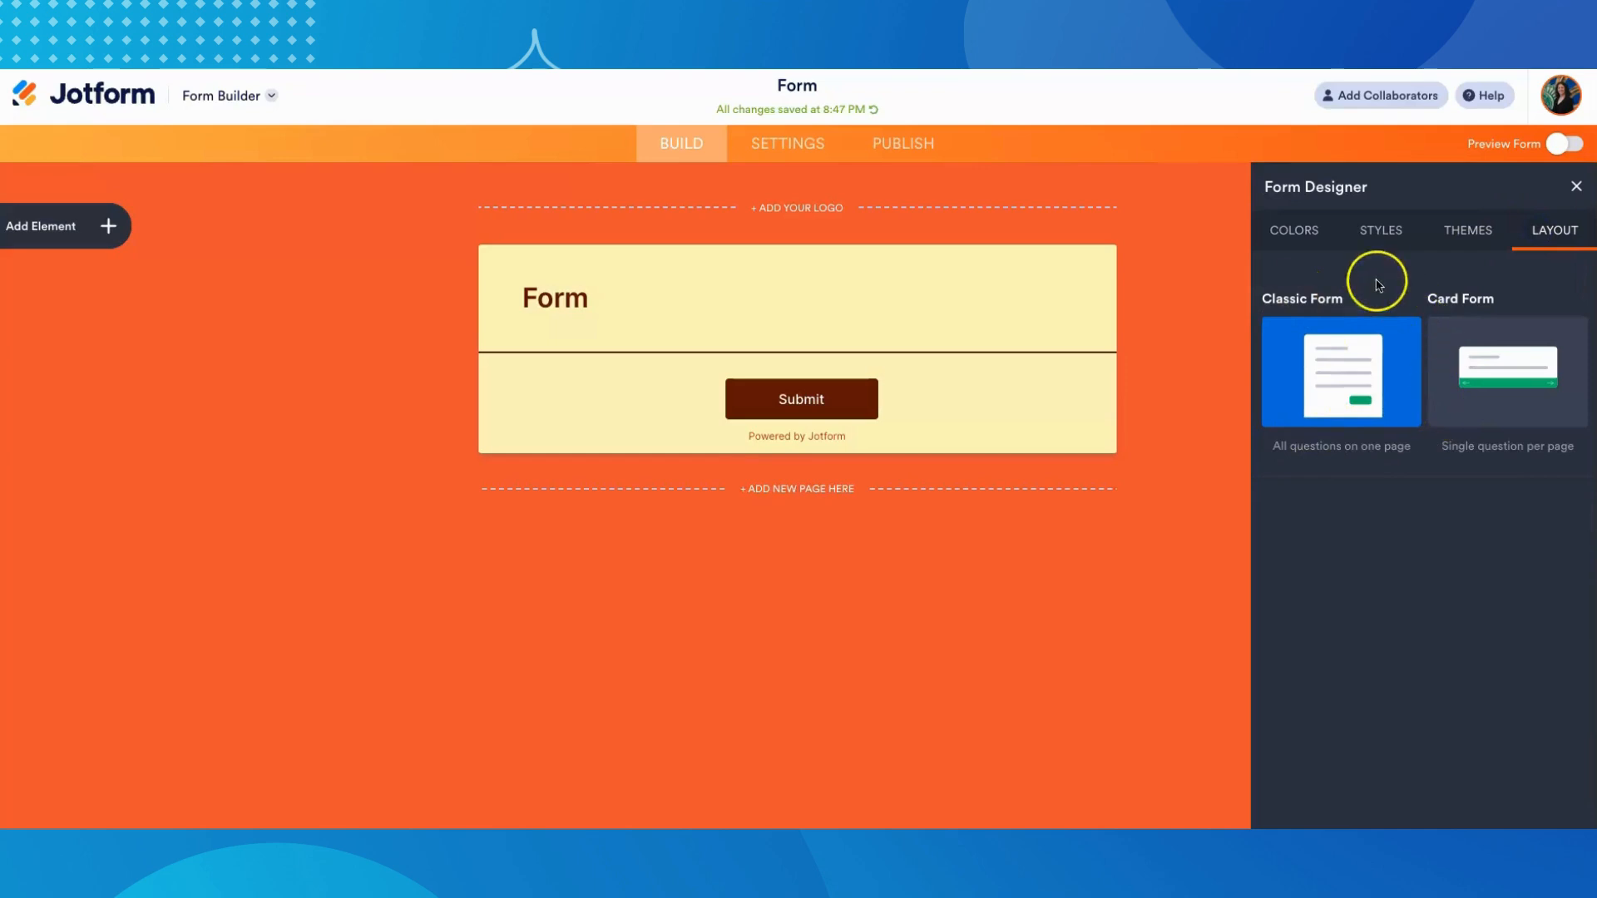
pyautogui.moveTo(1432, 350)
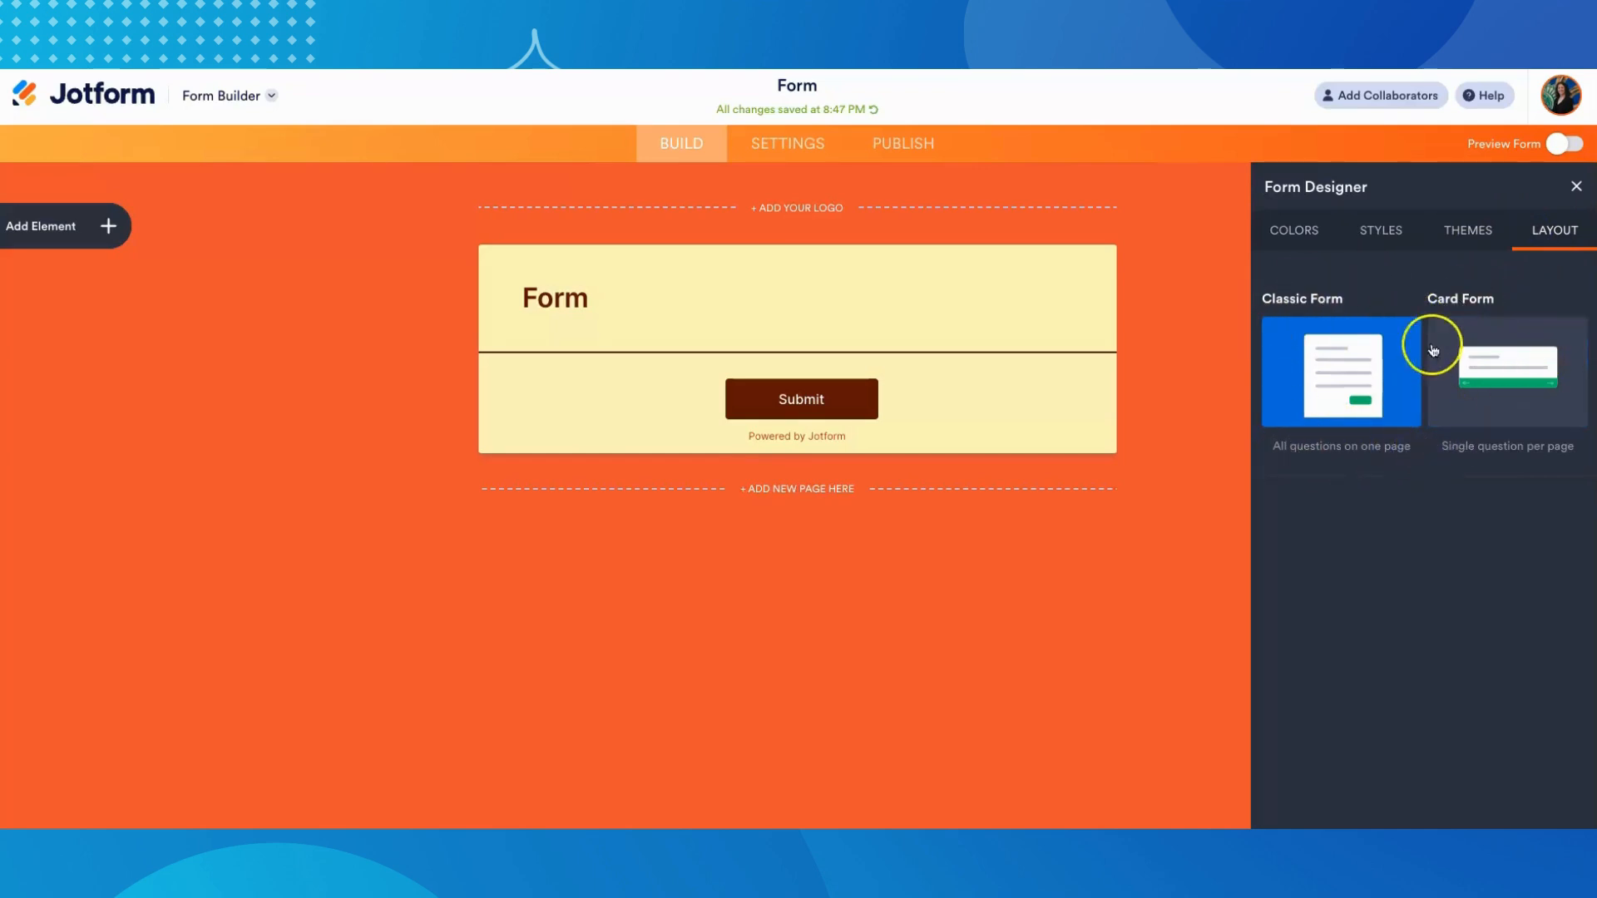
pyautogui.moveTo(1489, 475)
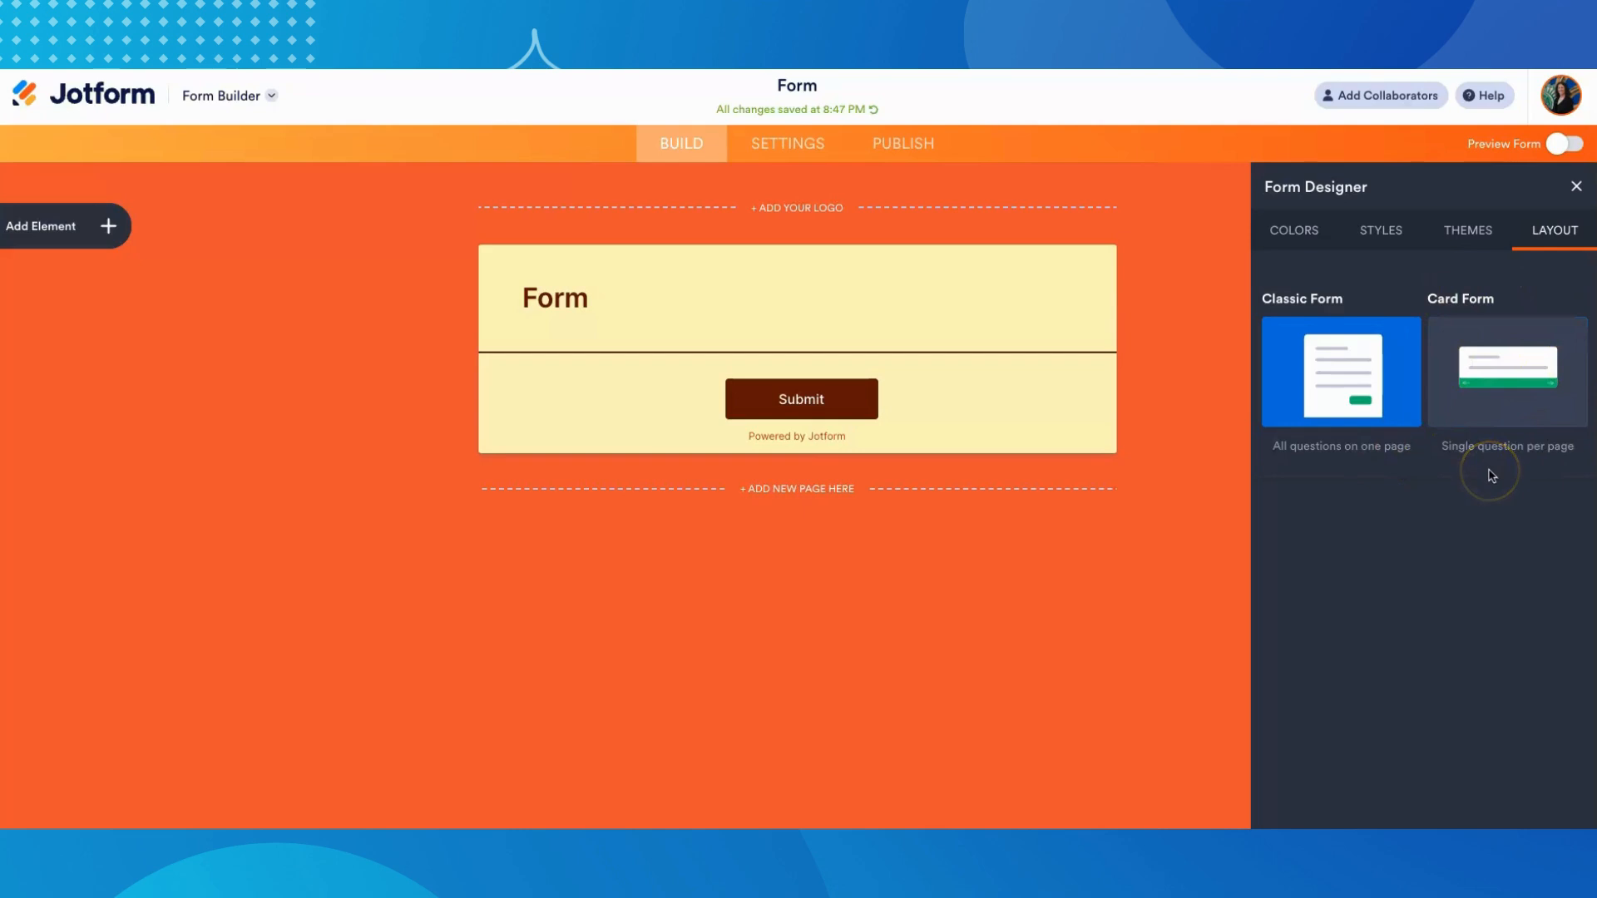
pyautogui.click(1576, 186)
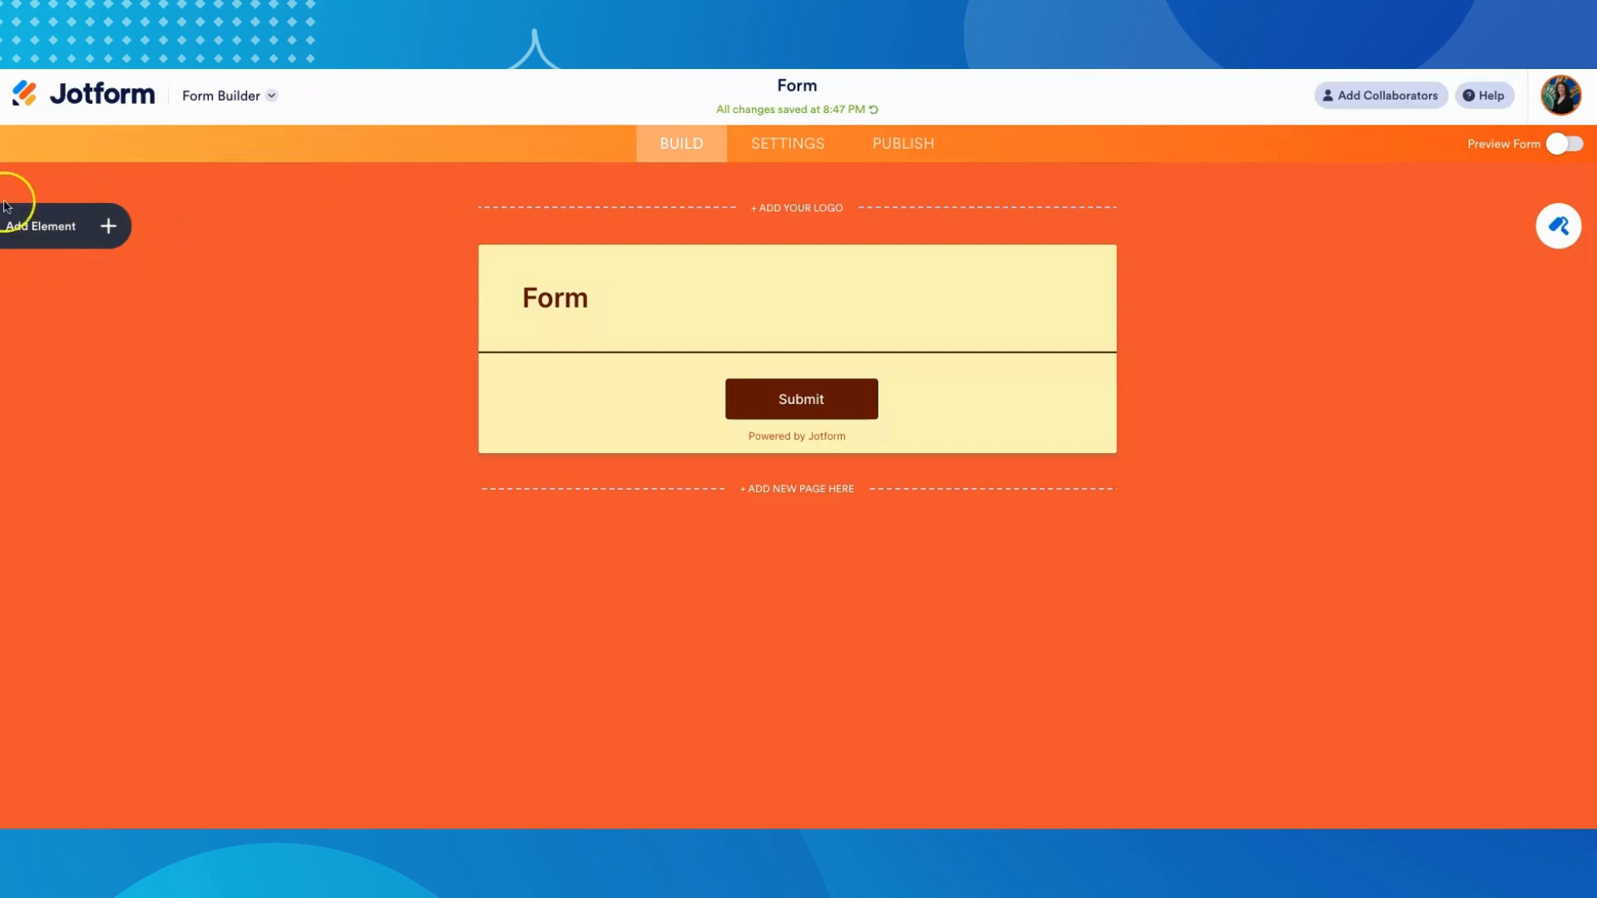
# Add a Heading and a Full Name field, then browse Payment and Widget elements.
pyautogui.click(41, 225)
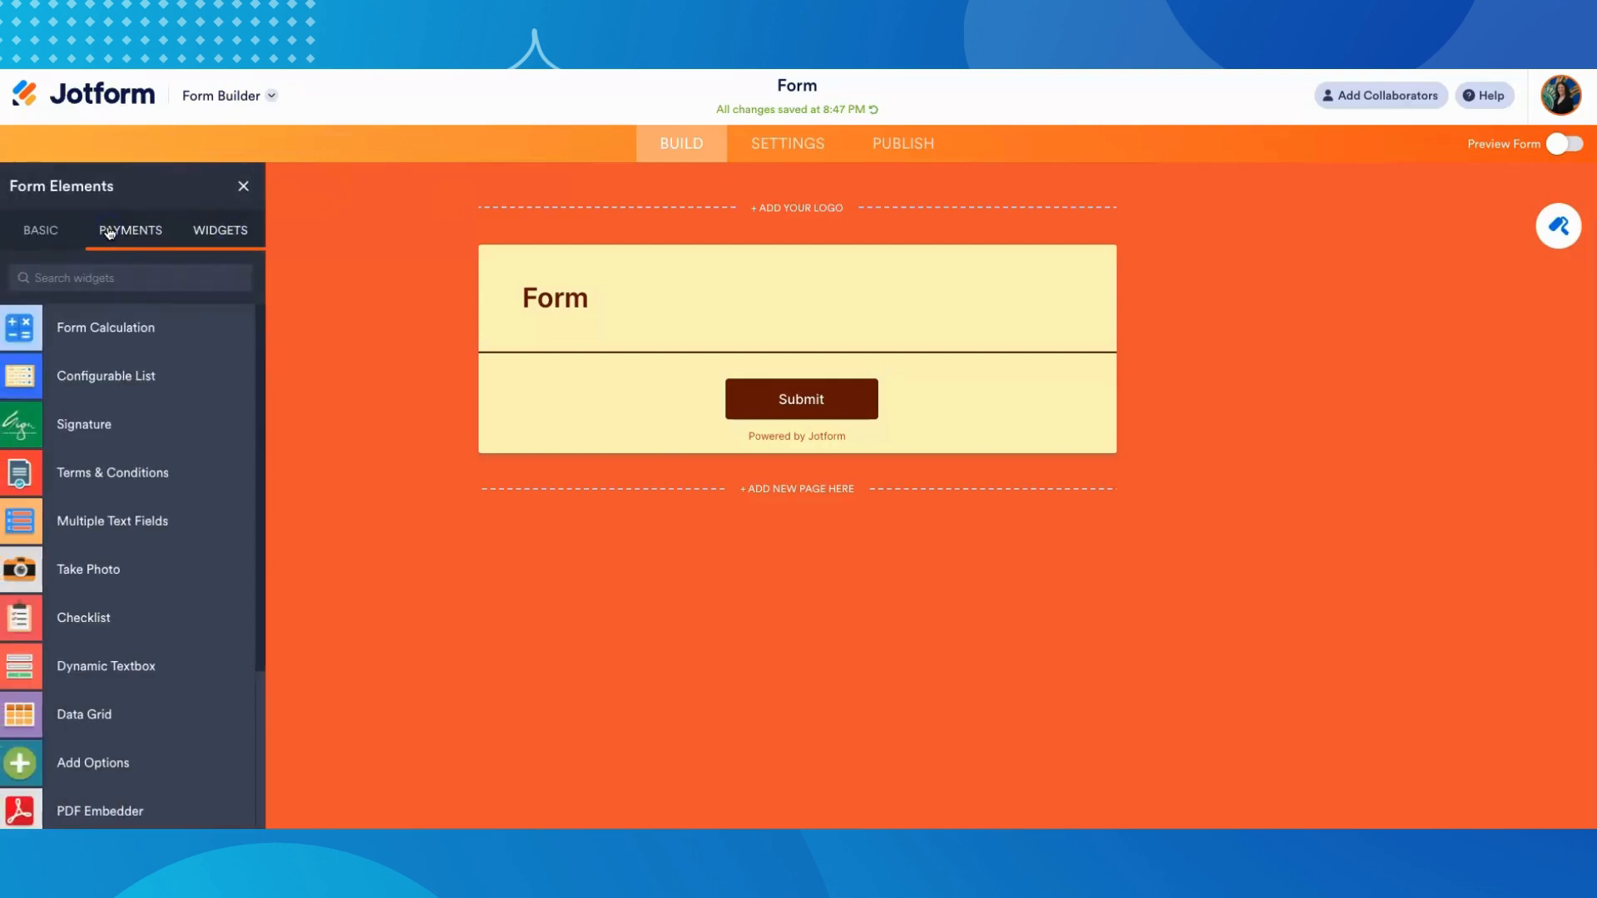
pyautogui.click(40, 230)
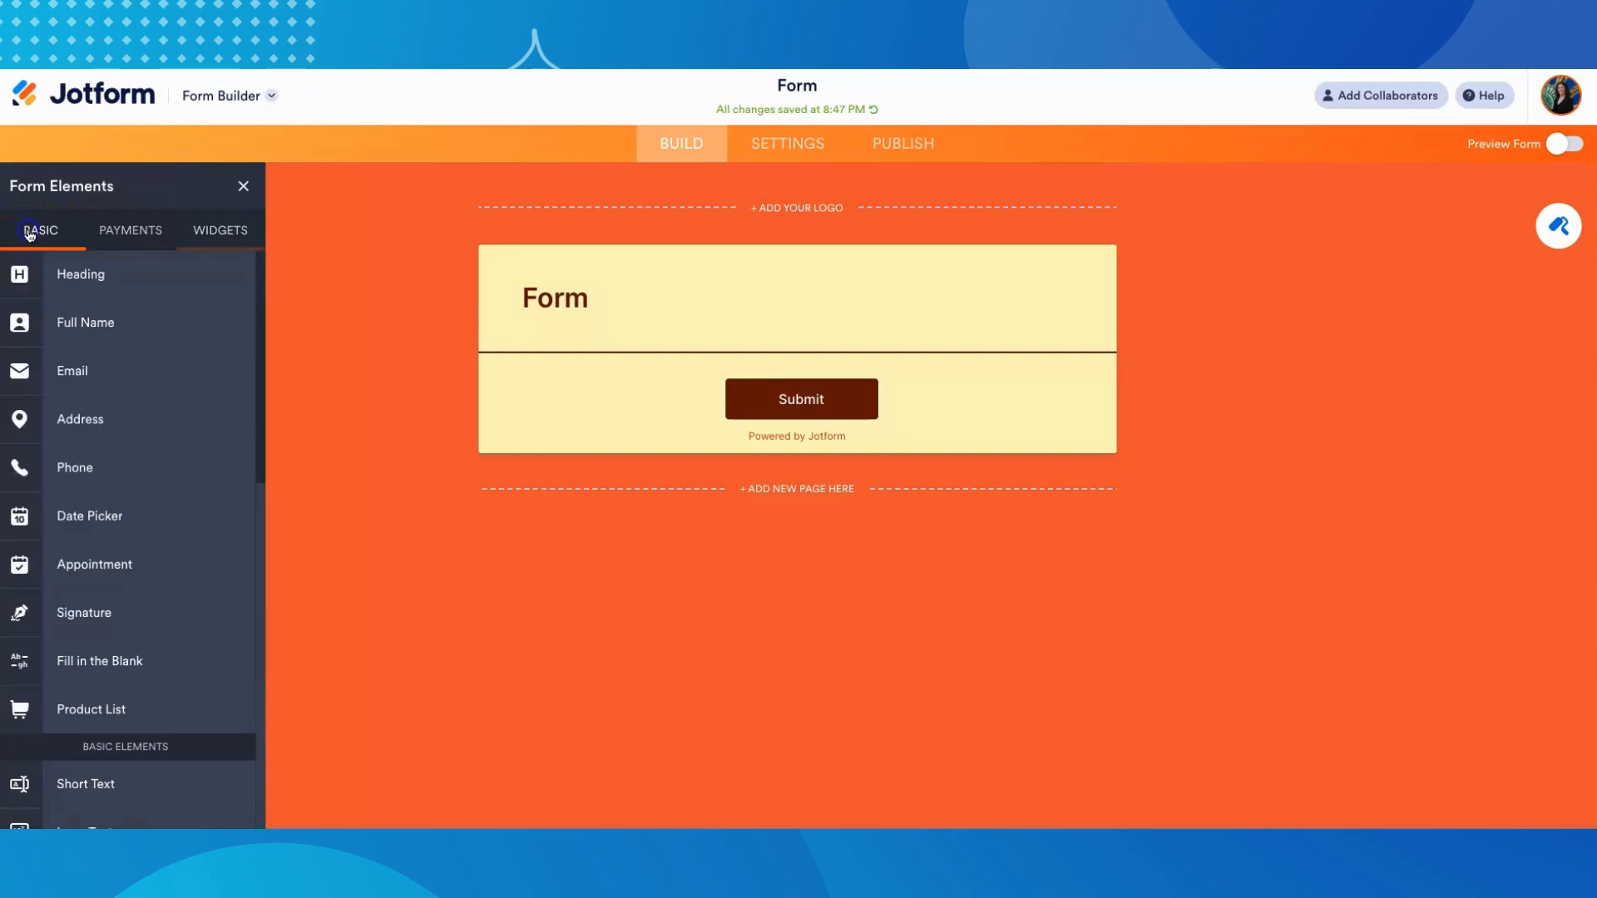
pyautogui.click(80, 273)
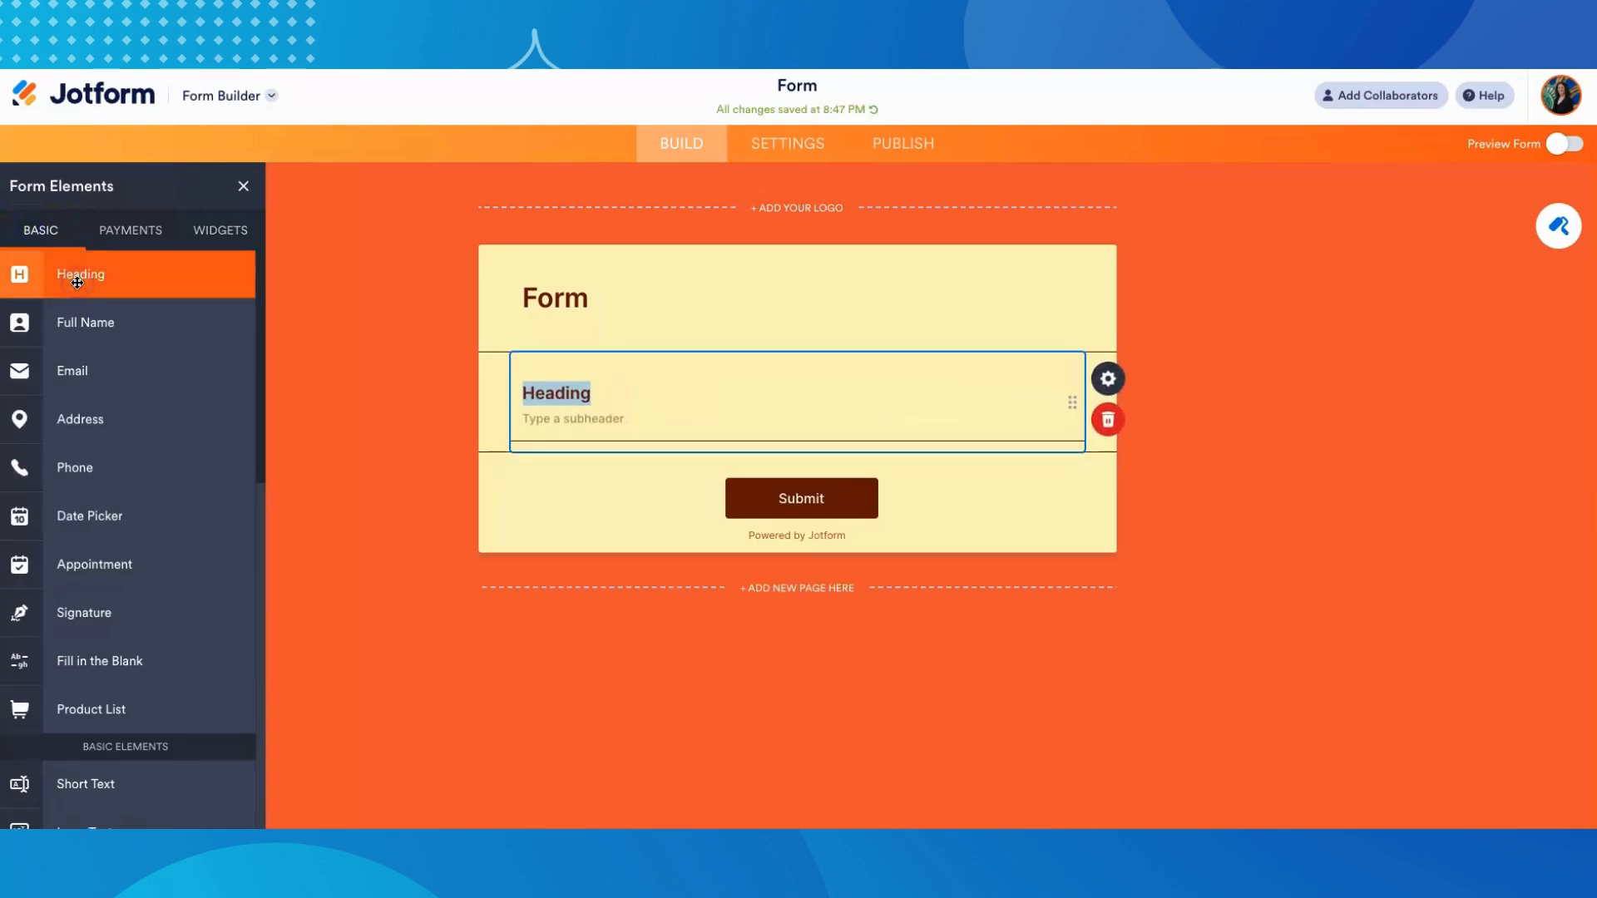
pyautogui.click(86, 321)
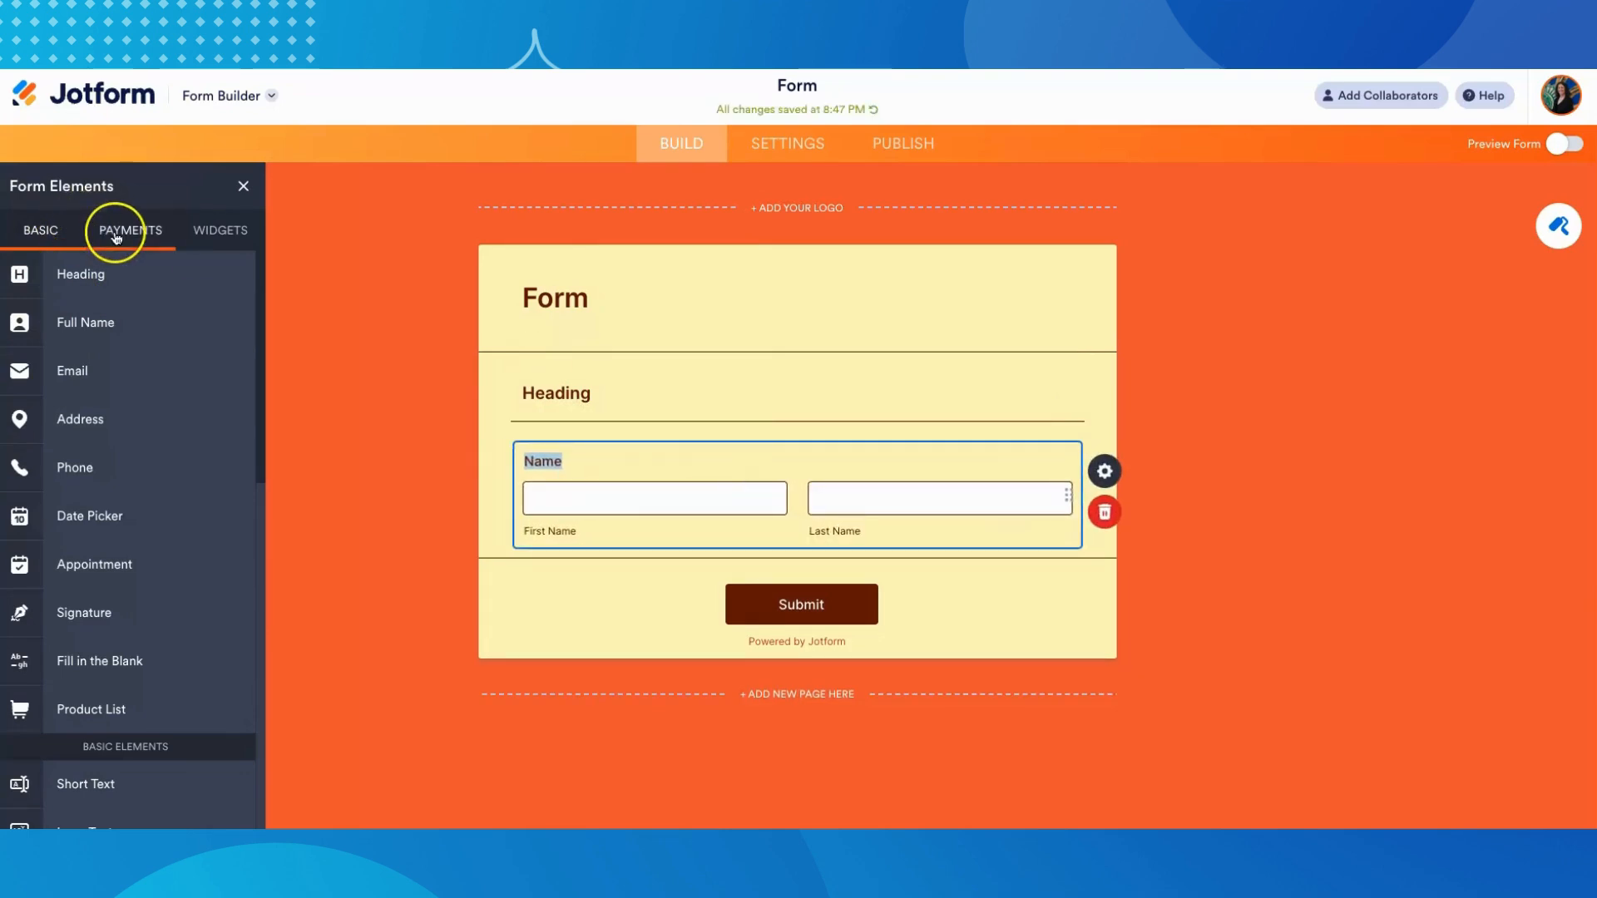
pyautogui.click(130, 230)
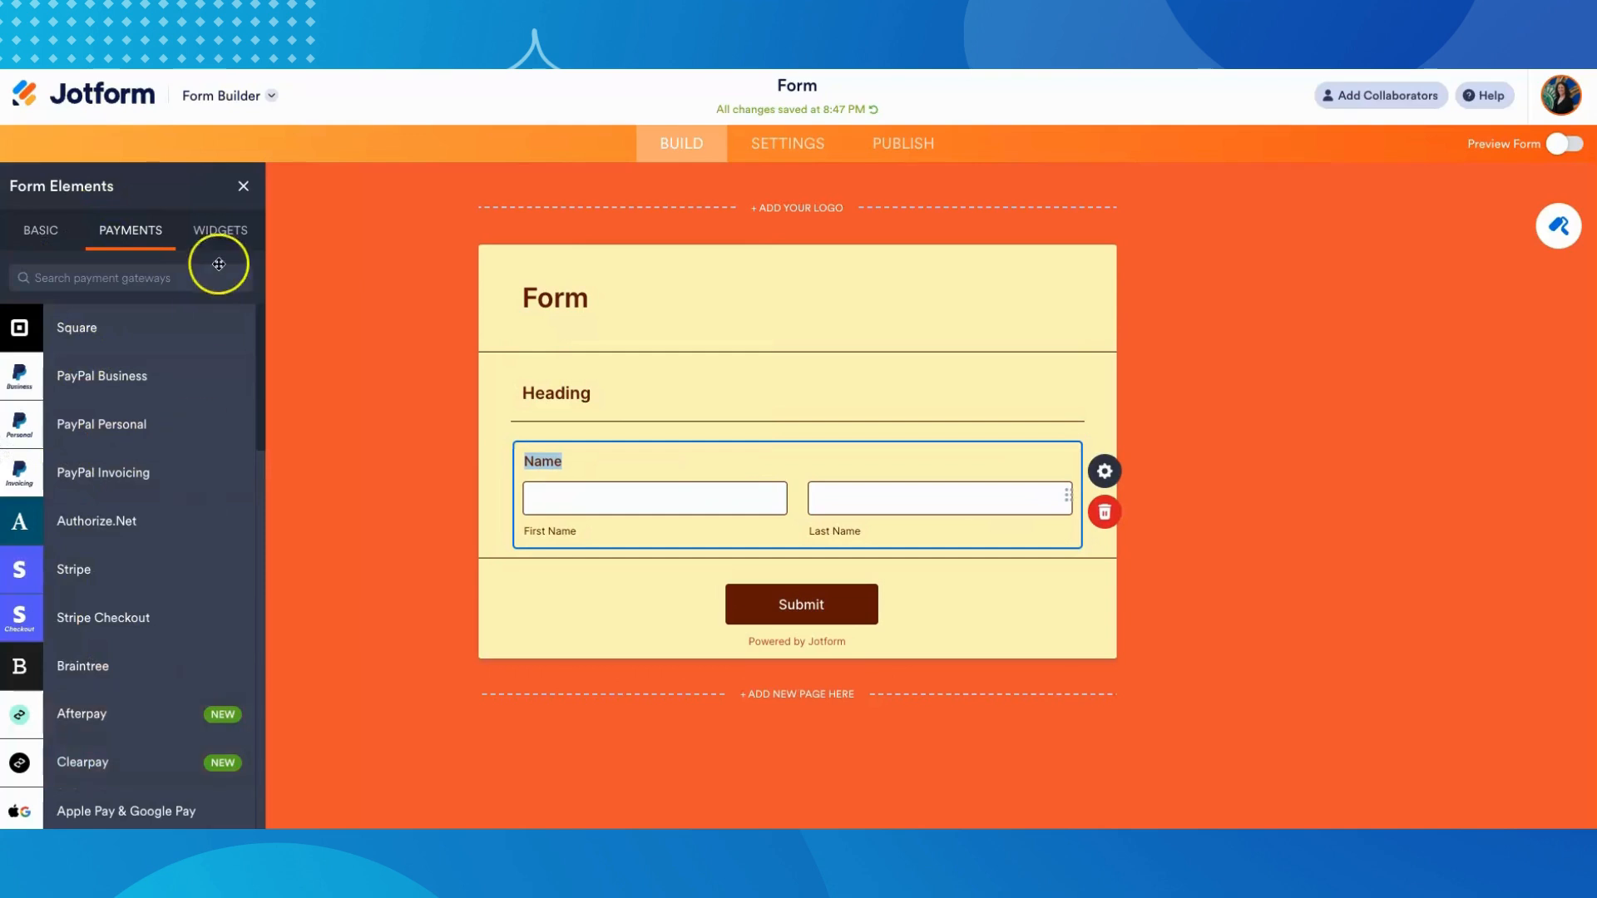
pyautogui.click(219, 231)
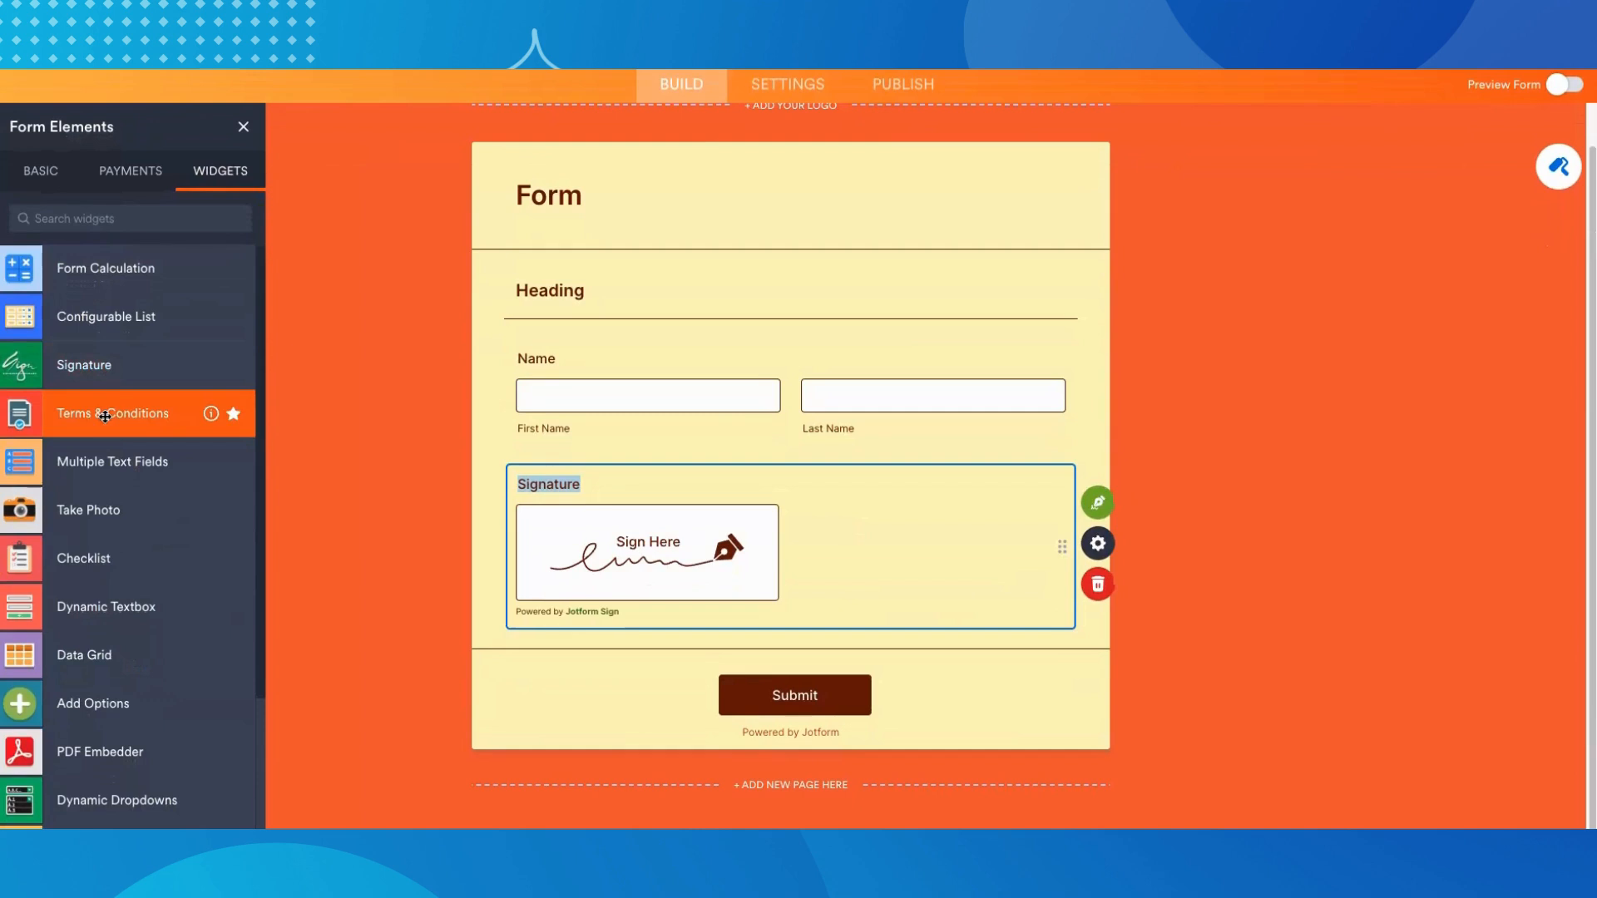
pyautogui.moveTo(718, 405)
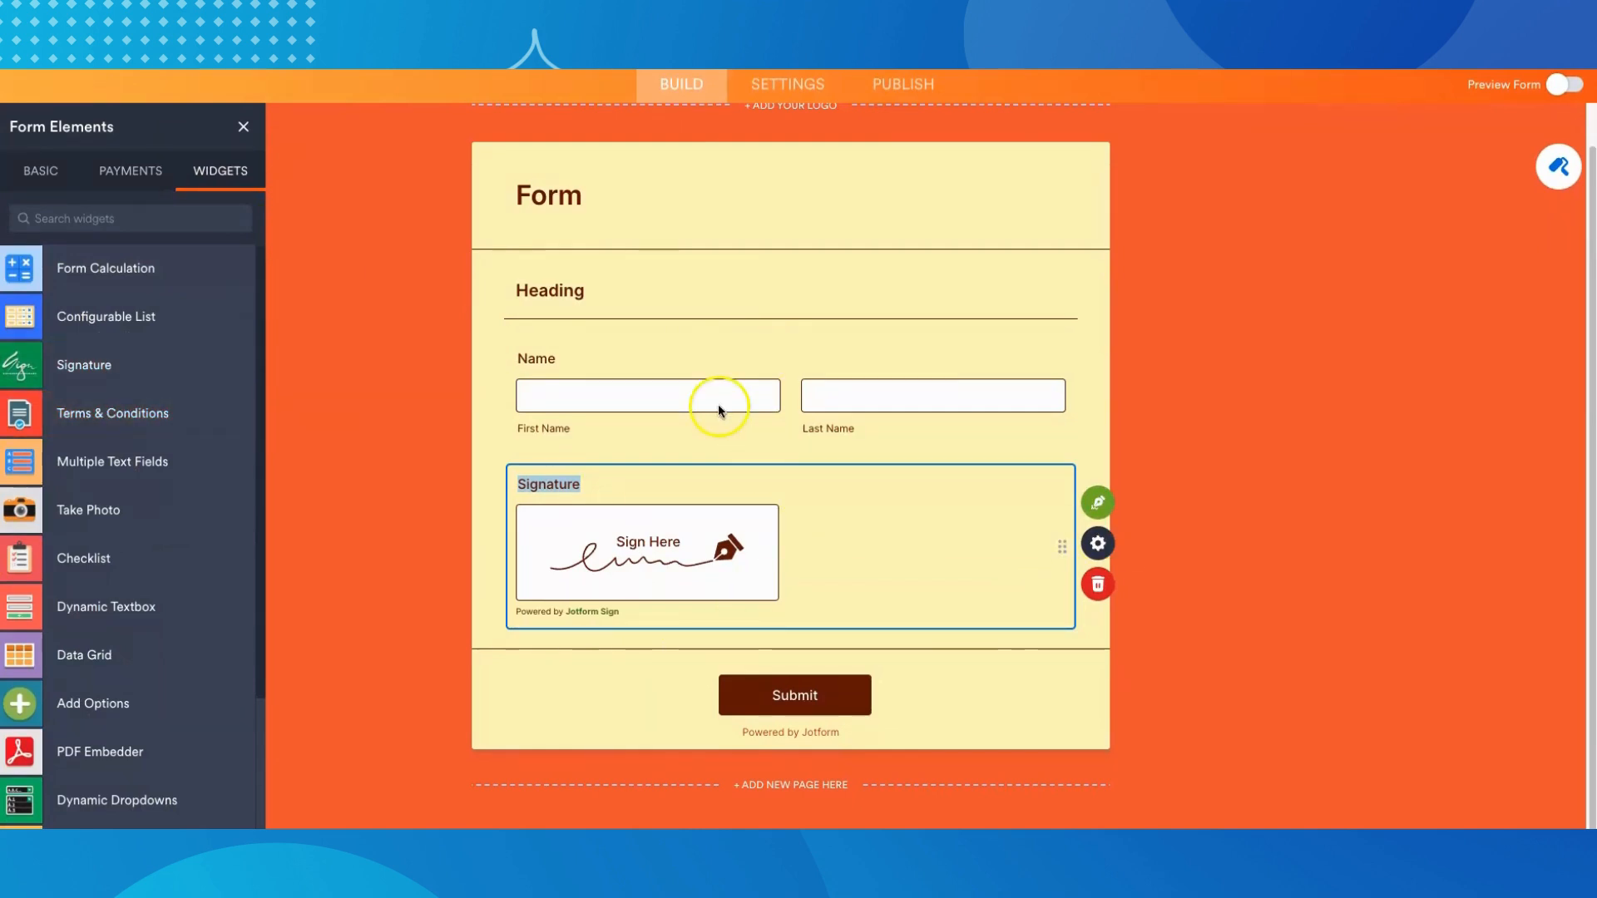
pyautogui.moveTo(371, 161)
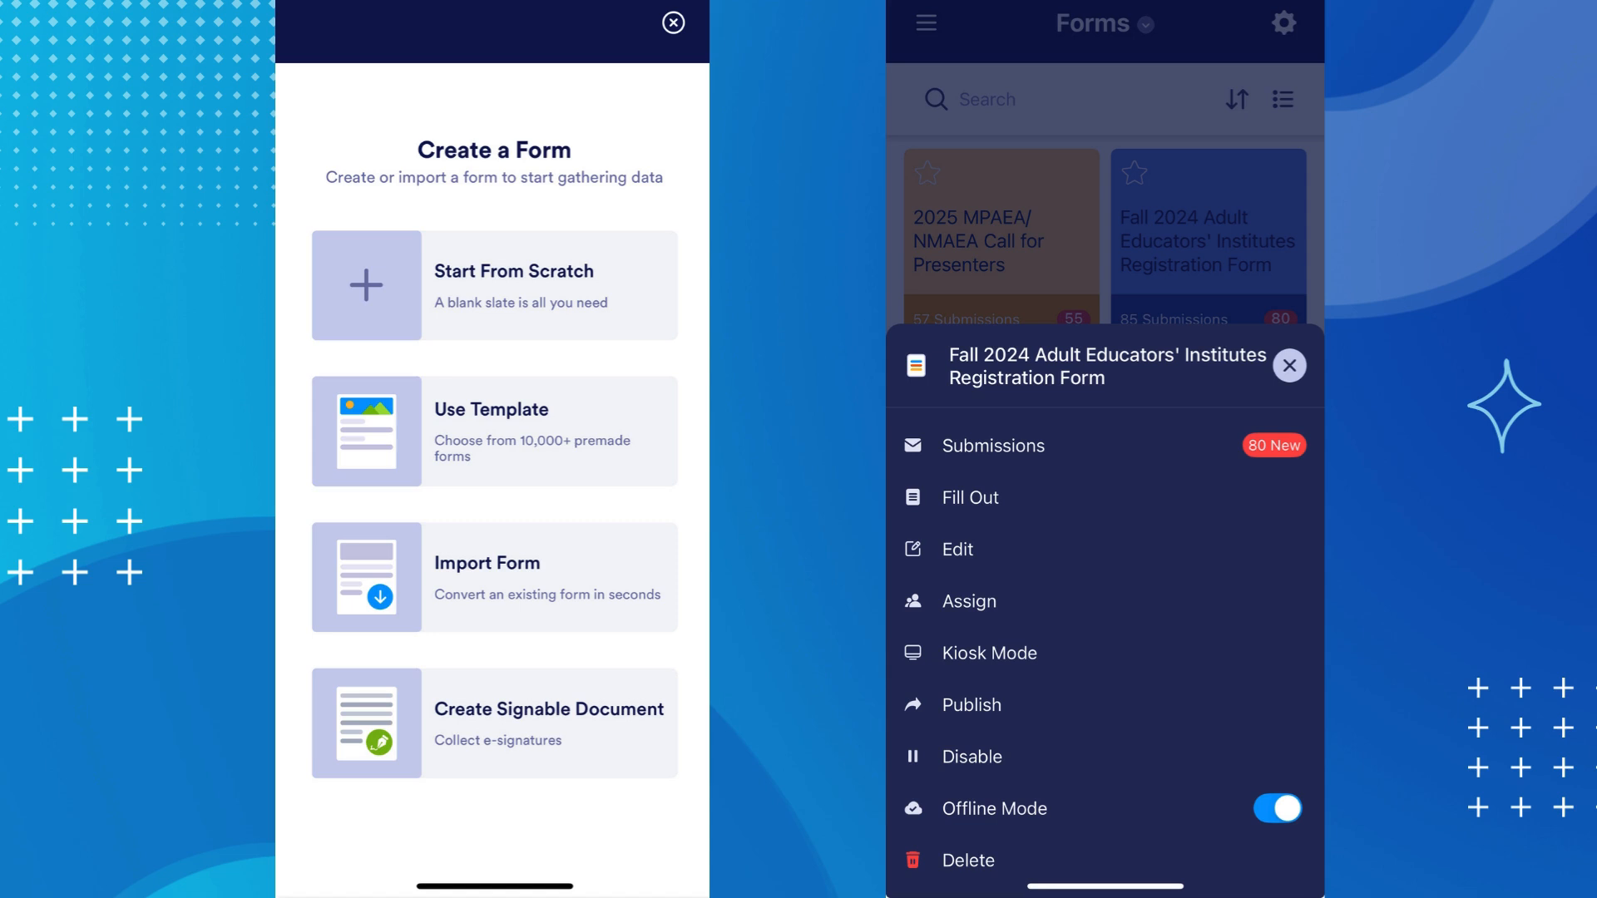
# Tap the Fall 2024 Adult Educators' Institutes registration form card to show its actions.
pyautogui.click(991, 445)
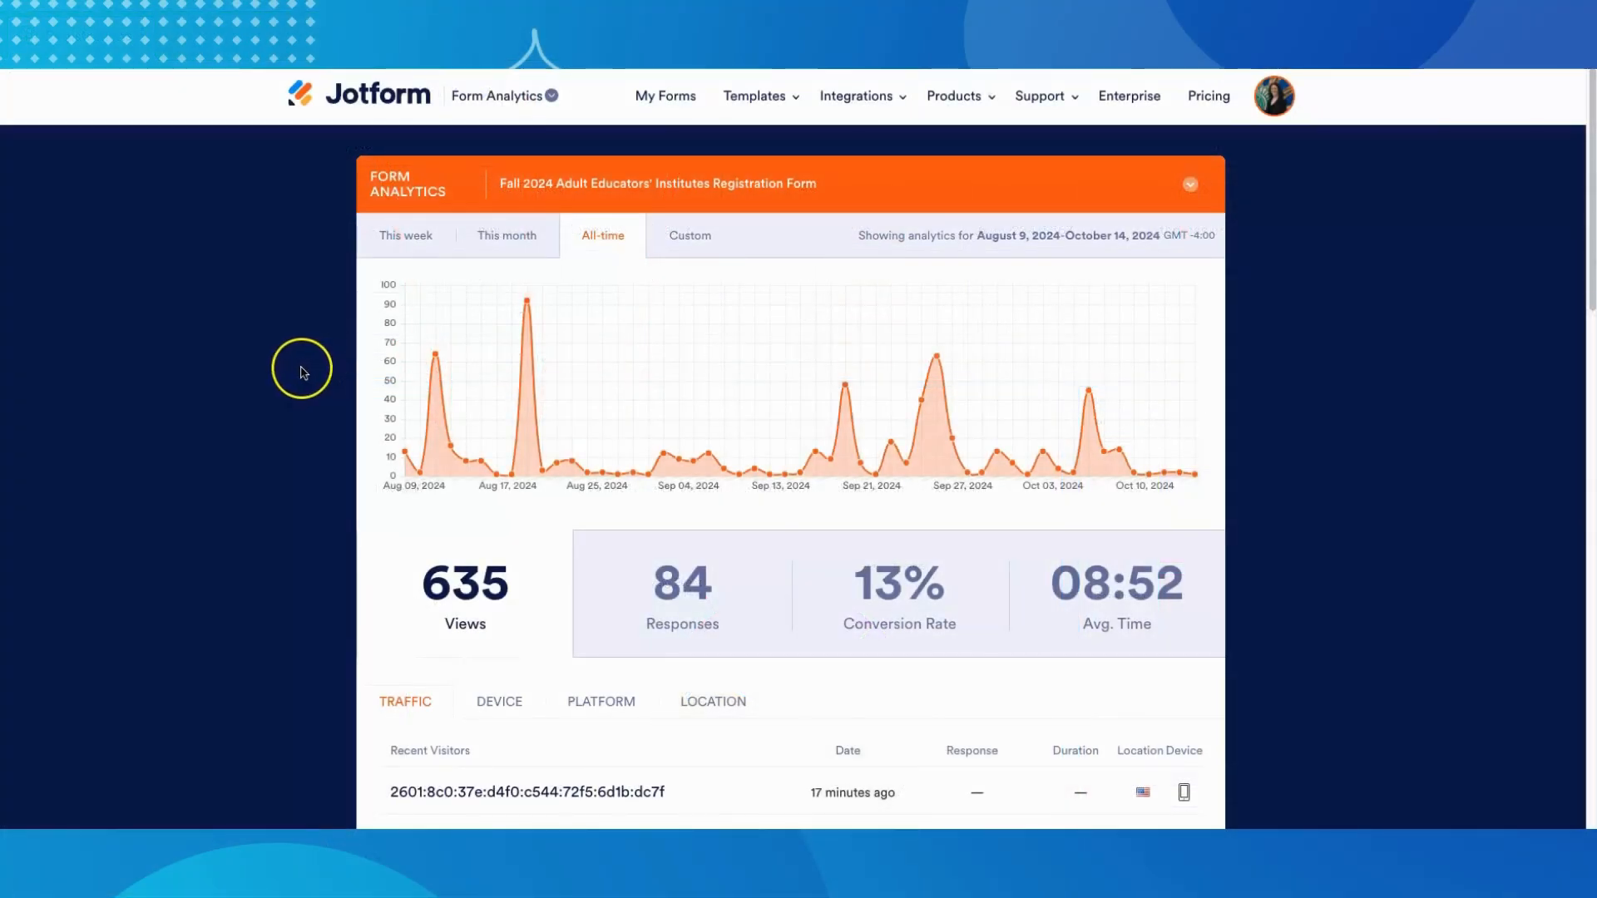
pyautogui.moveTo(372, 382)
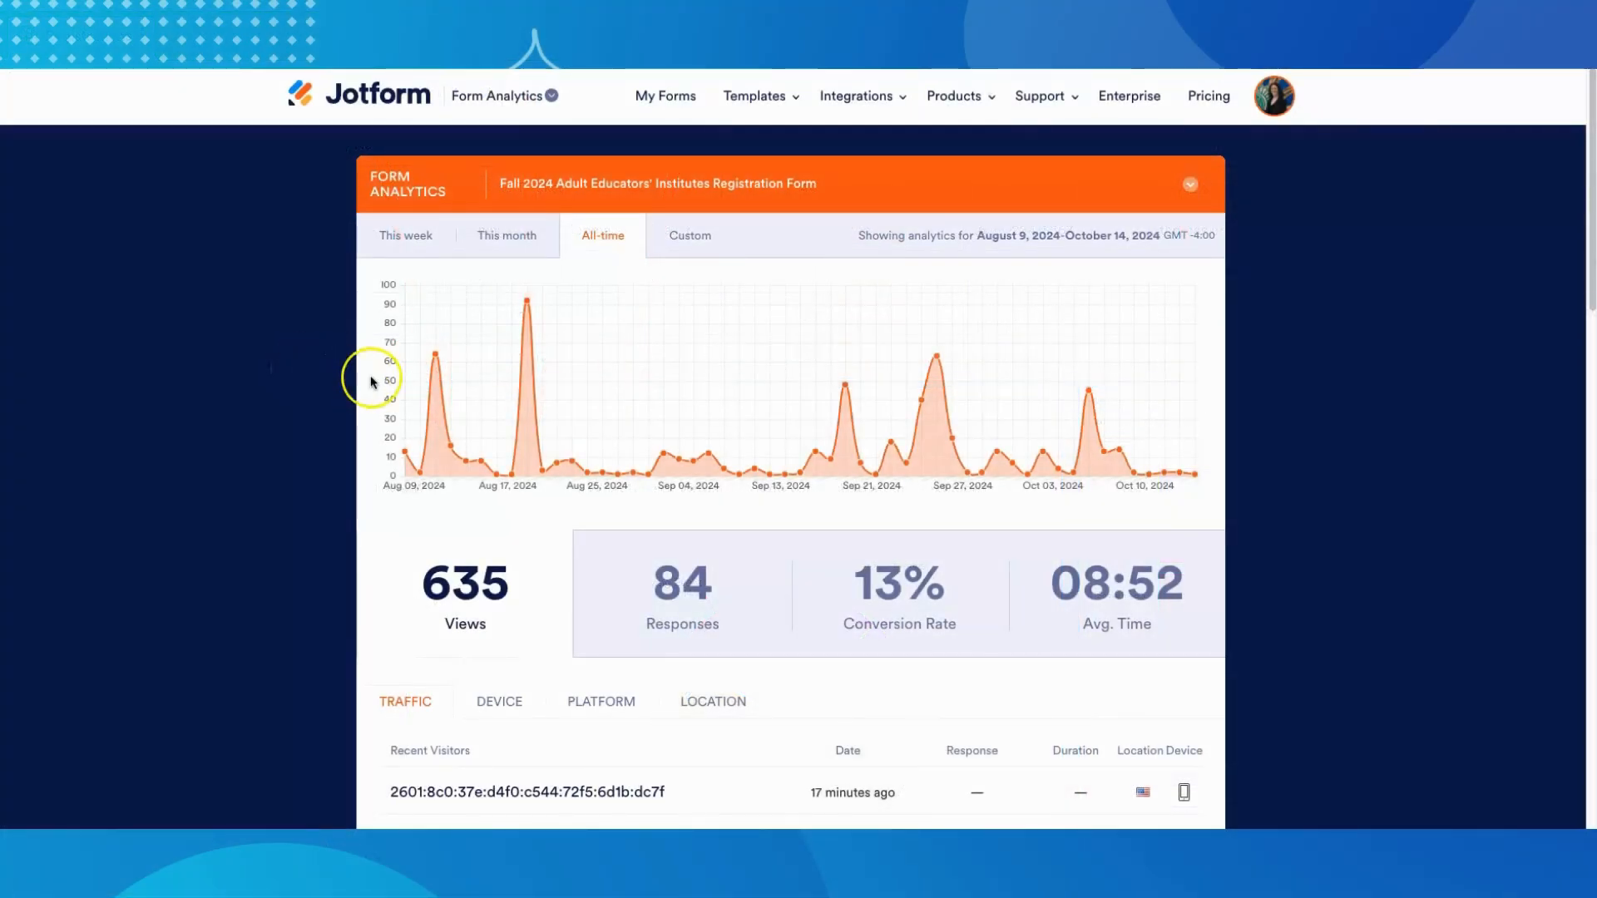
pyautogui.moveTo(354, 369)
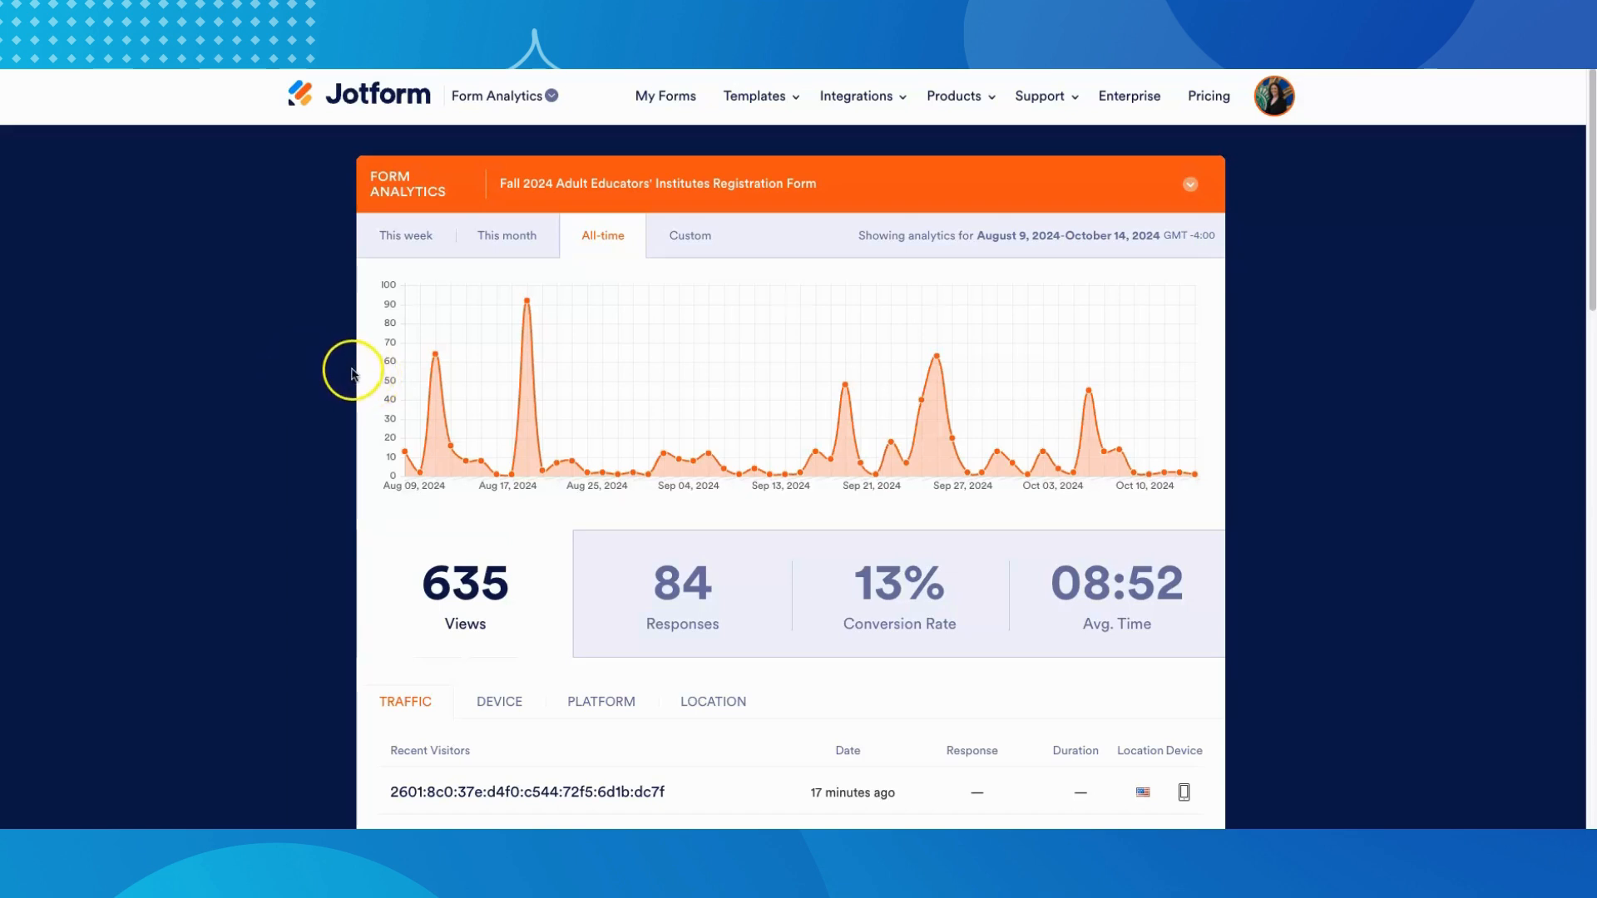
pyautogui.moveTo(466, 173)
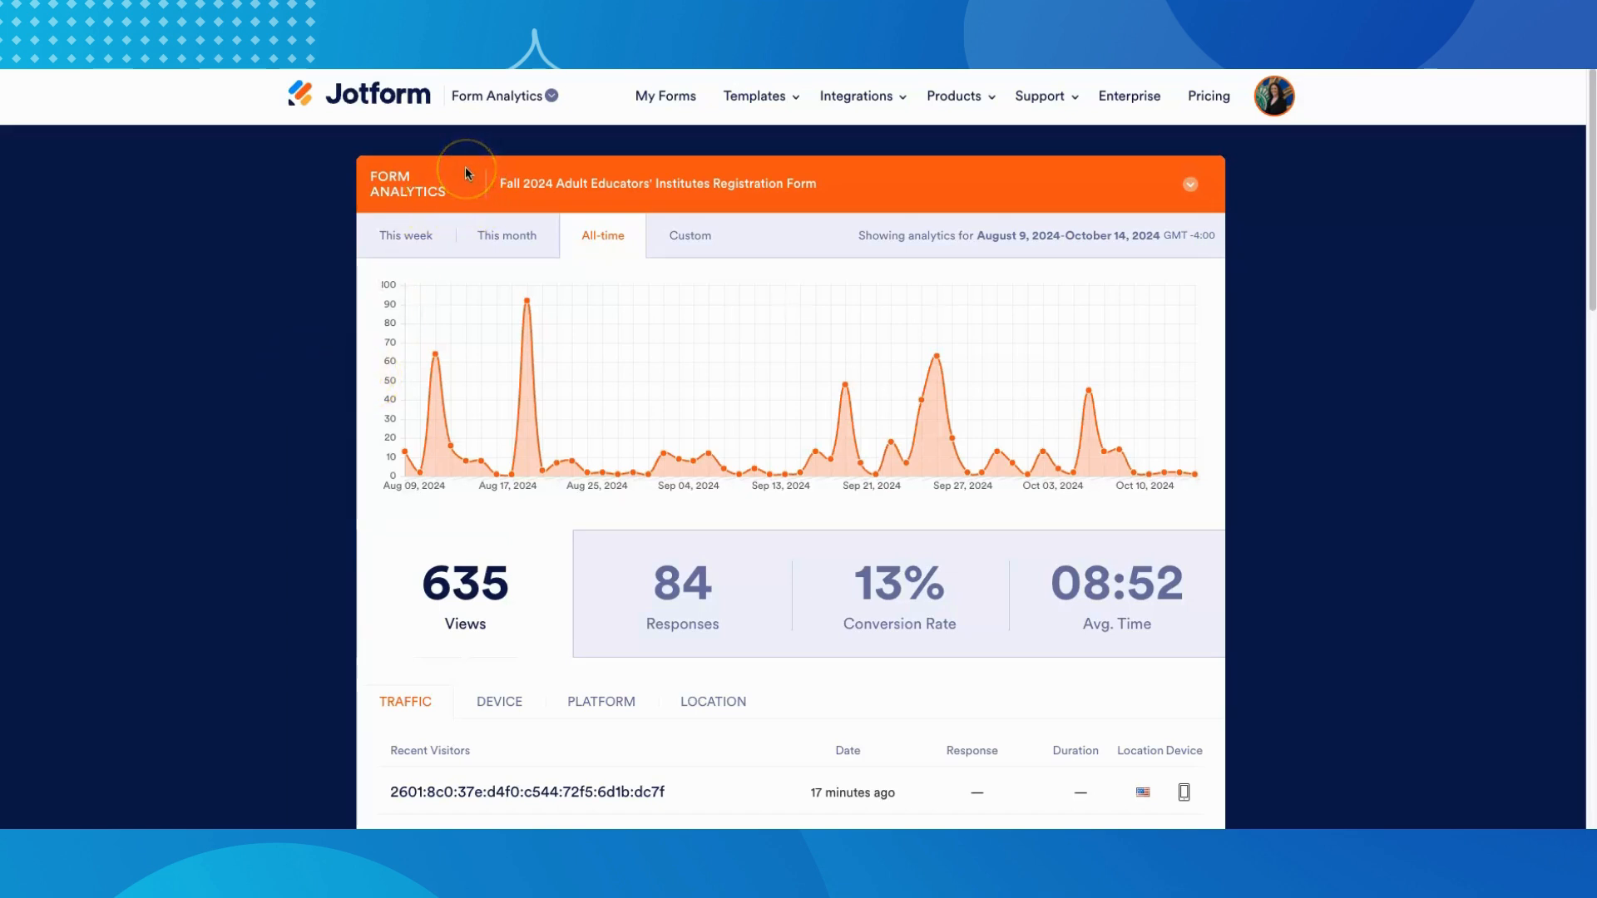
pyautogui.moveTo(357, 135)
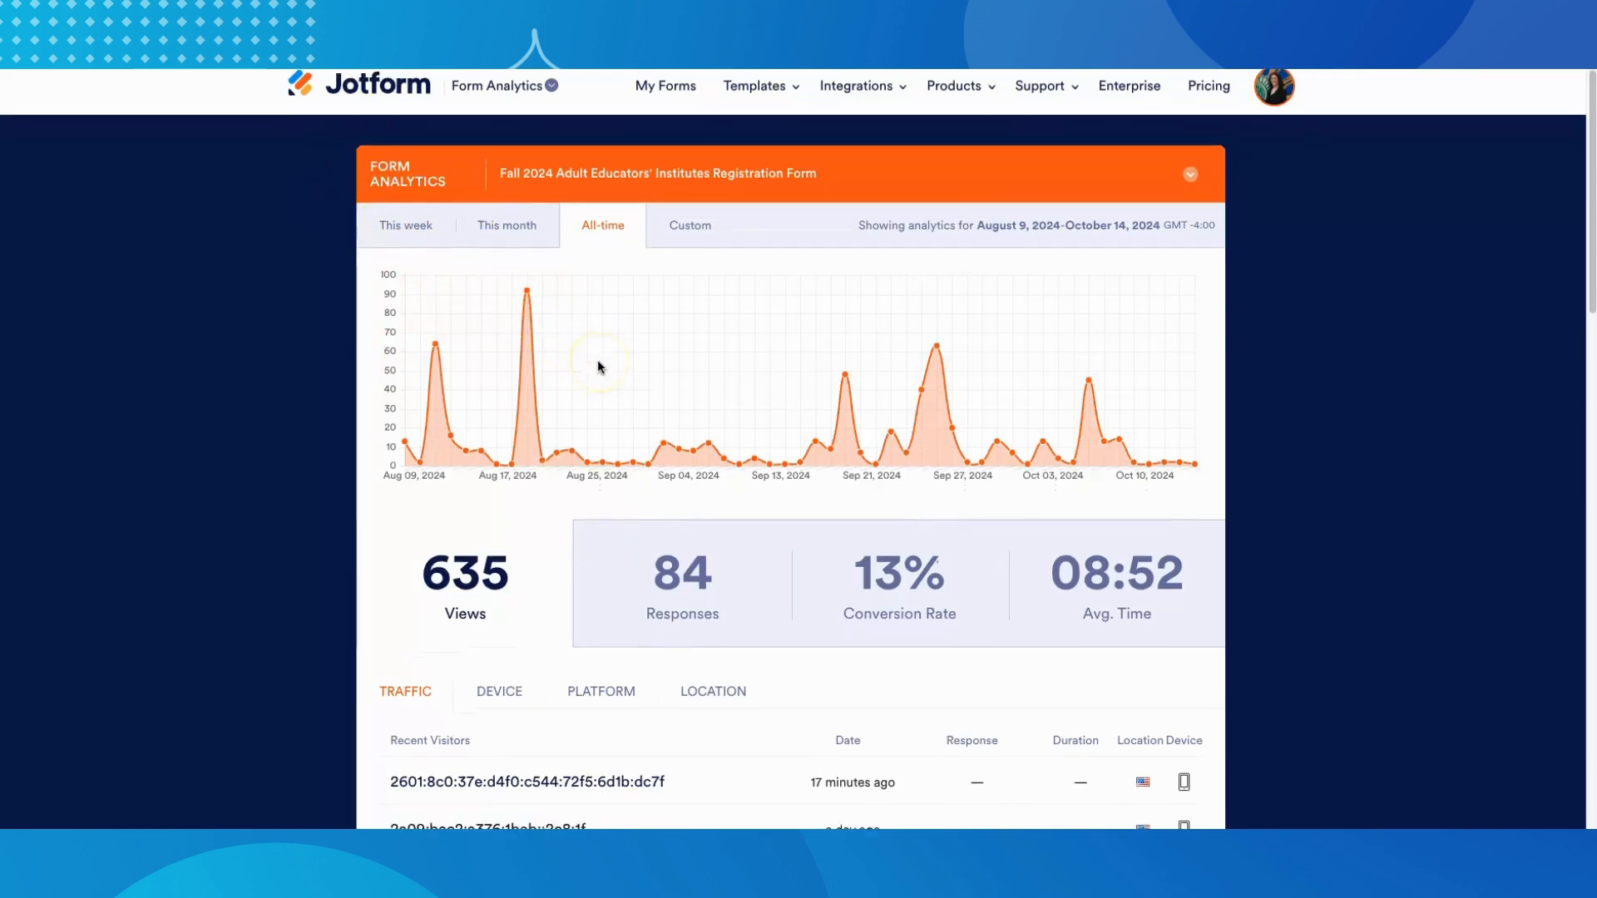
# Show form views by country, then by browser and platform, led by Chrome and Windows 10.
pyautogui.click(713, 690)
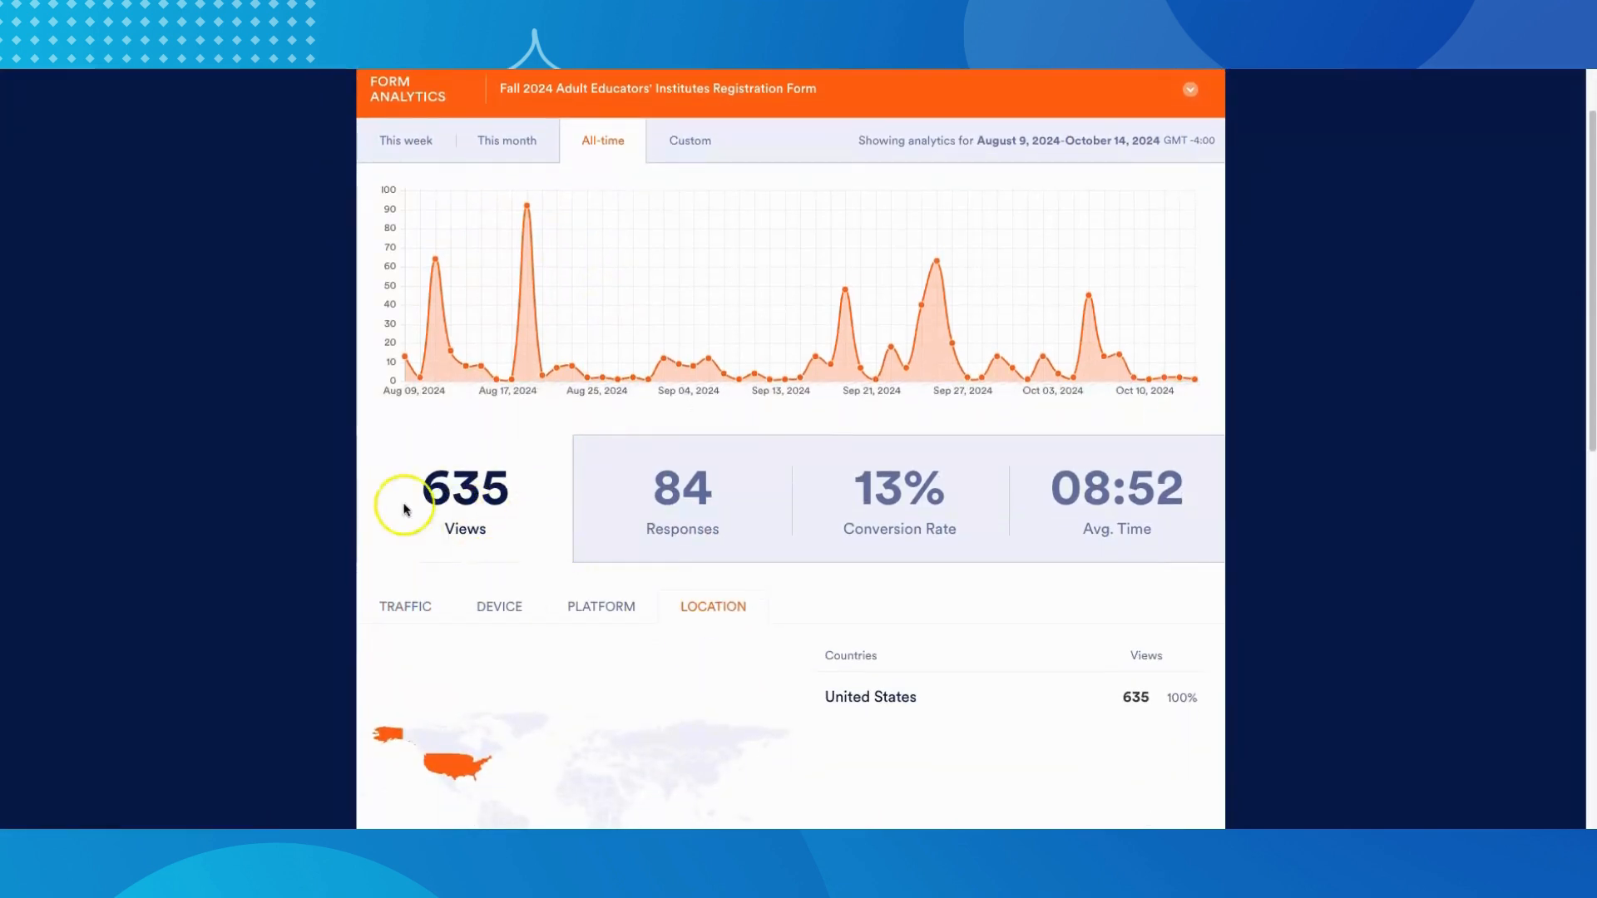
pyautogui.moveTo(635, 453)
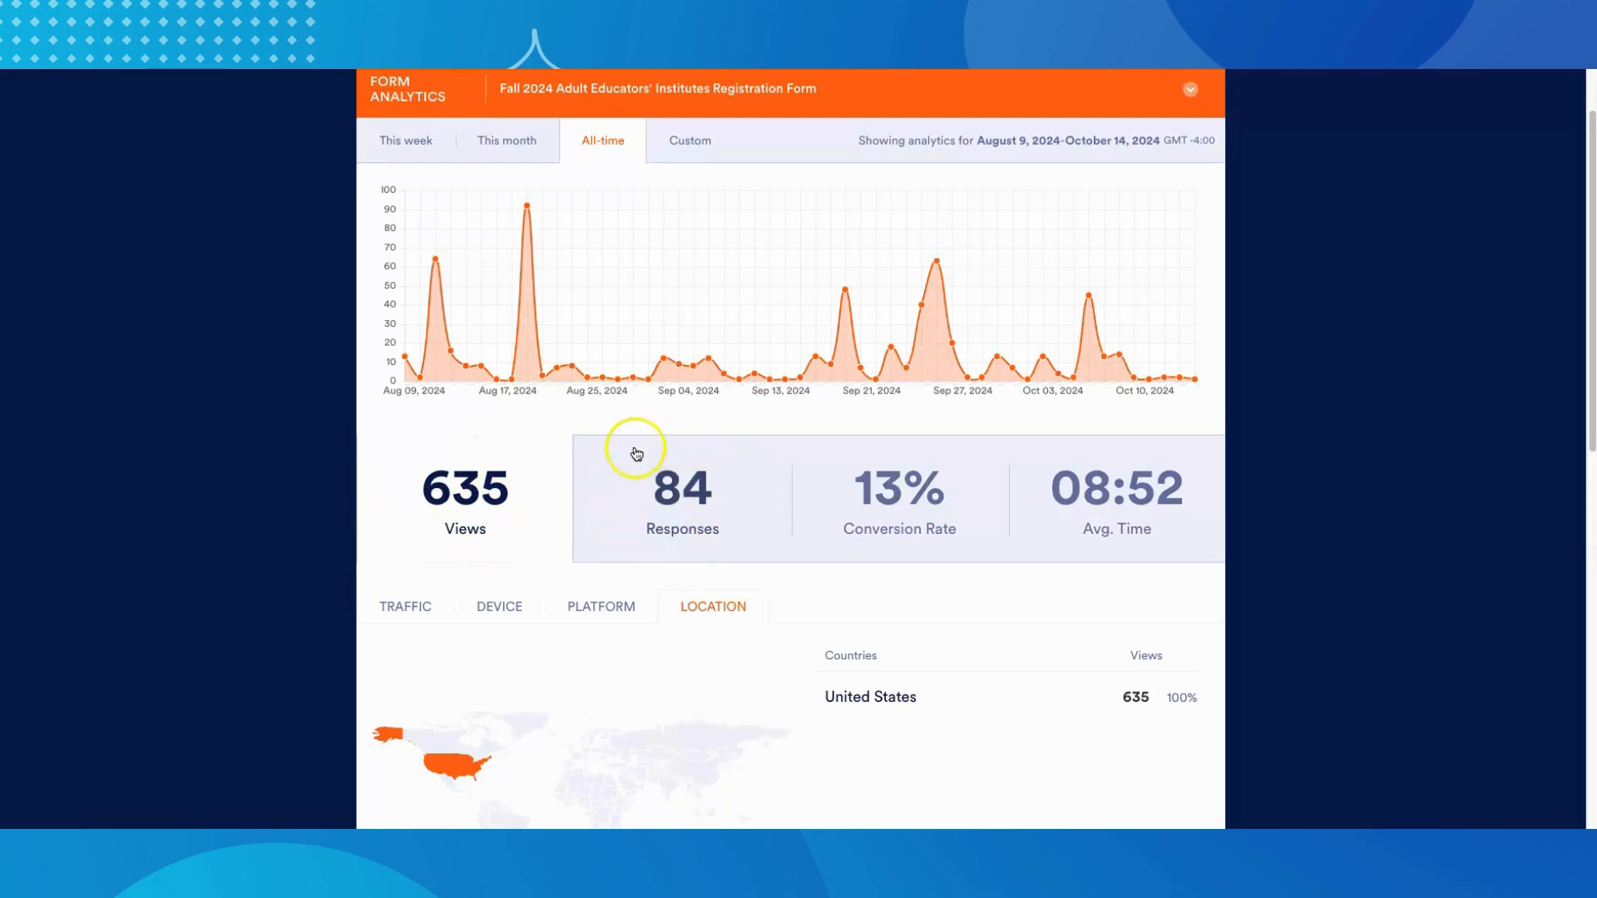
pyautogui.moveTo(829, 489)
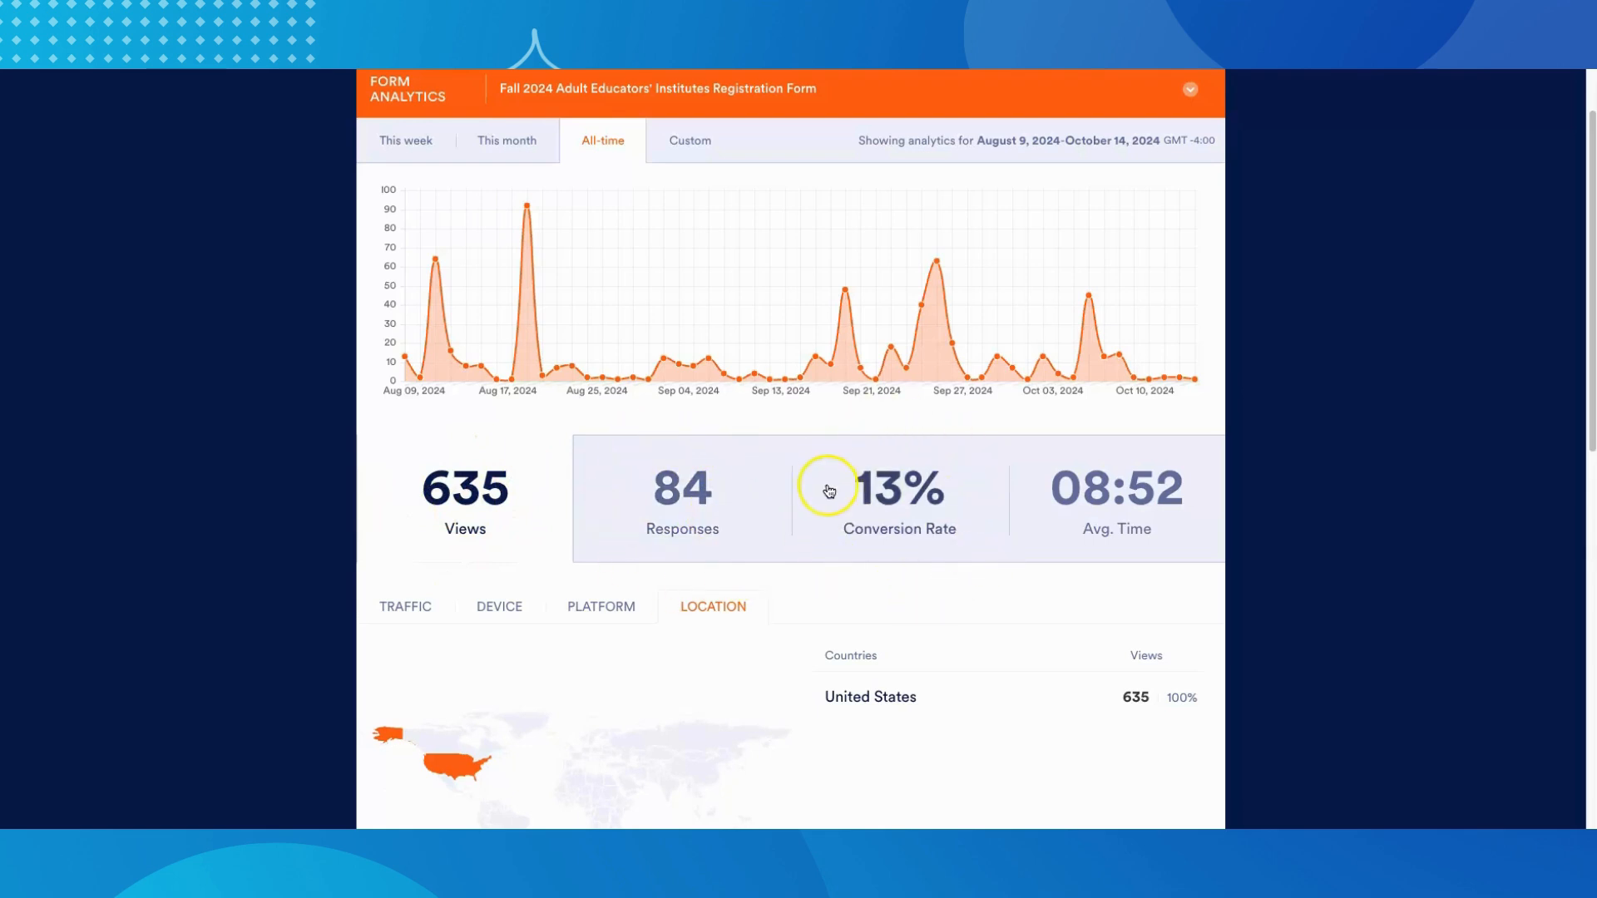
pyautogui.moveTo(1074, 467)
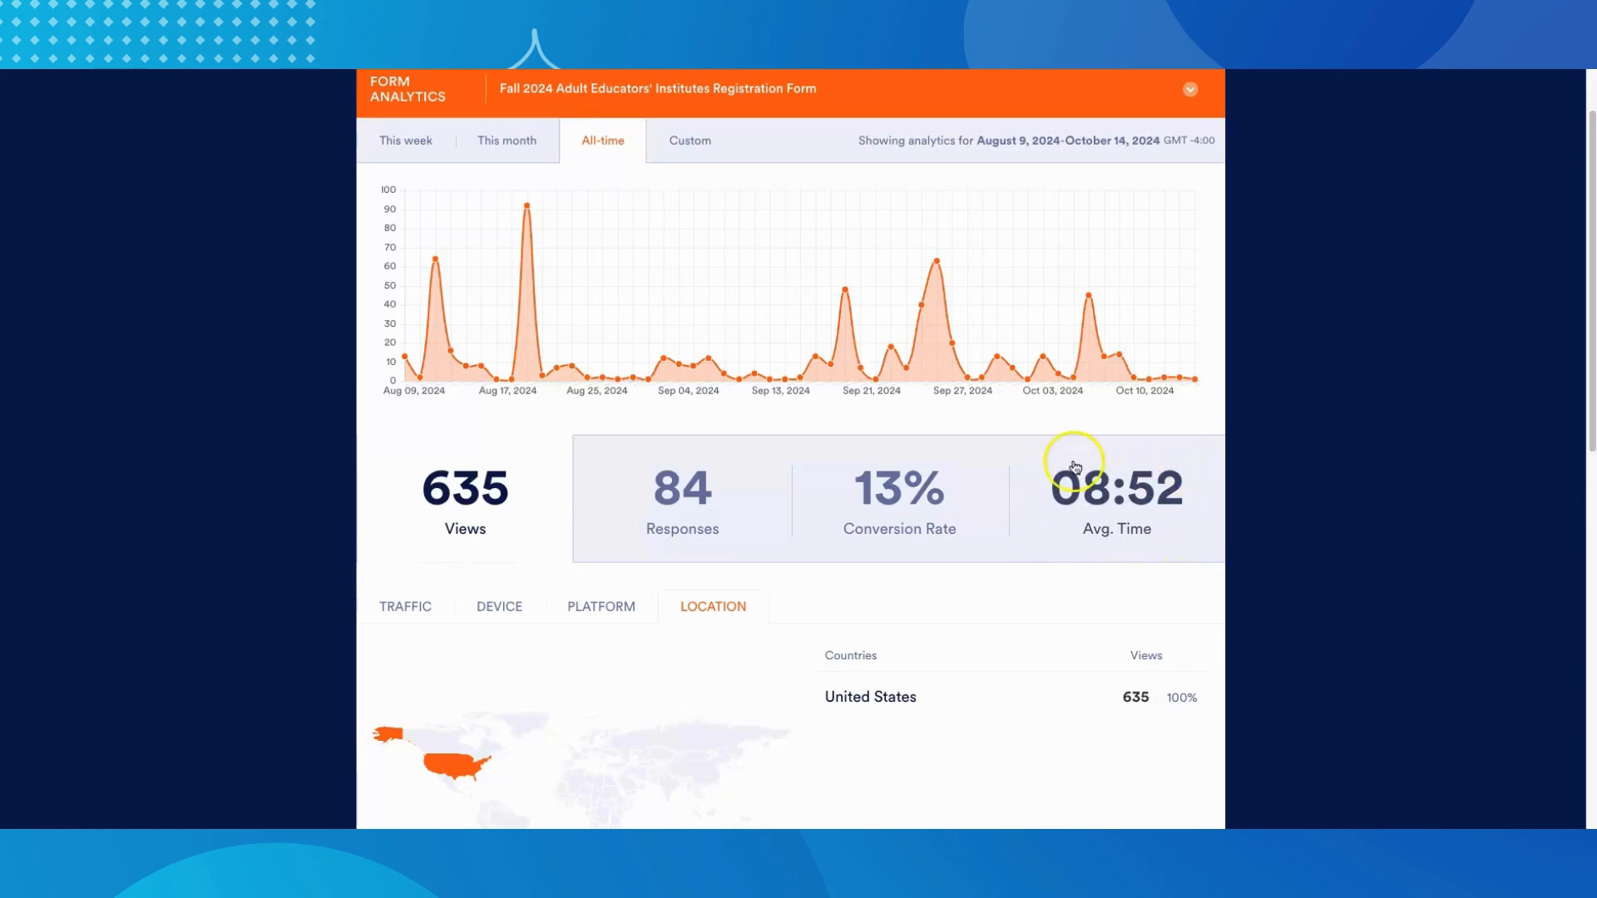
pyautogui.click(498, 606)
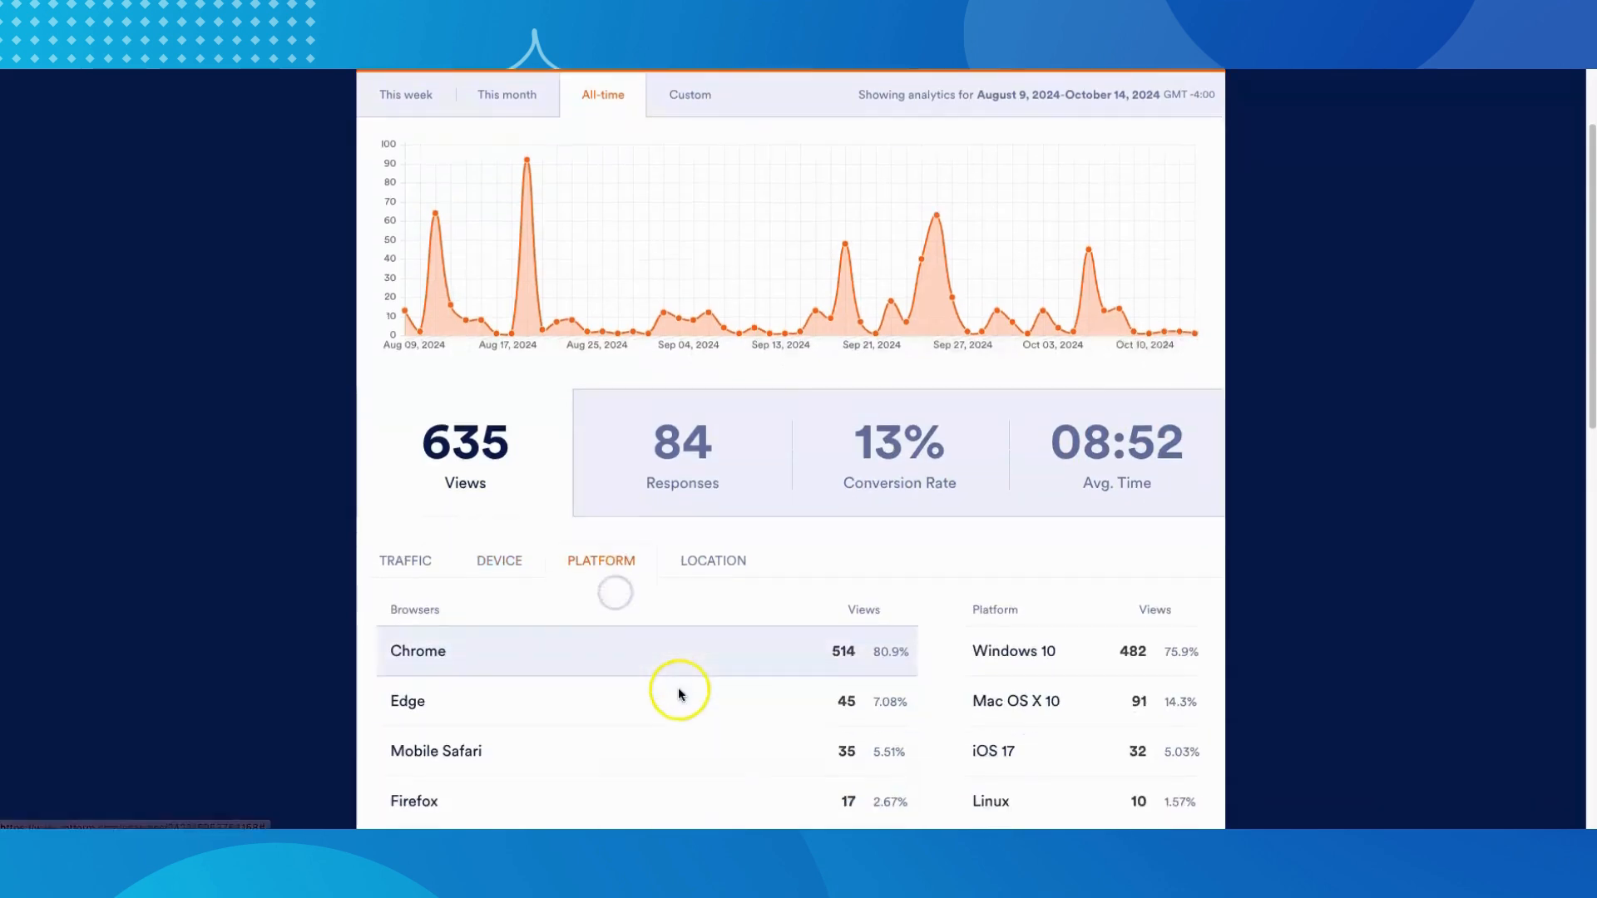
pyautogui.scroll(-3)
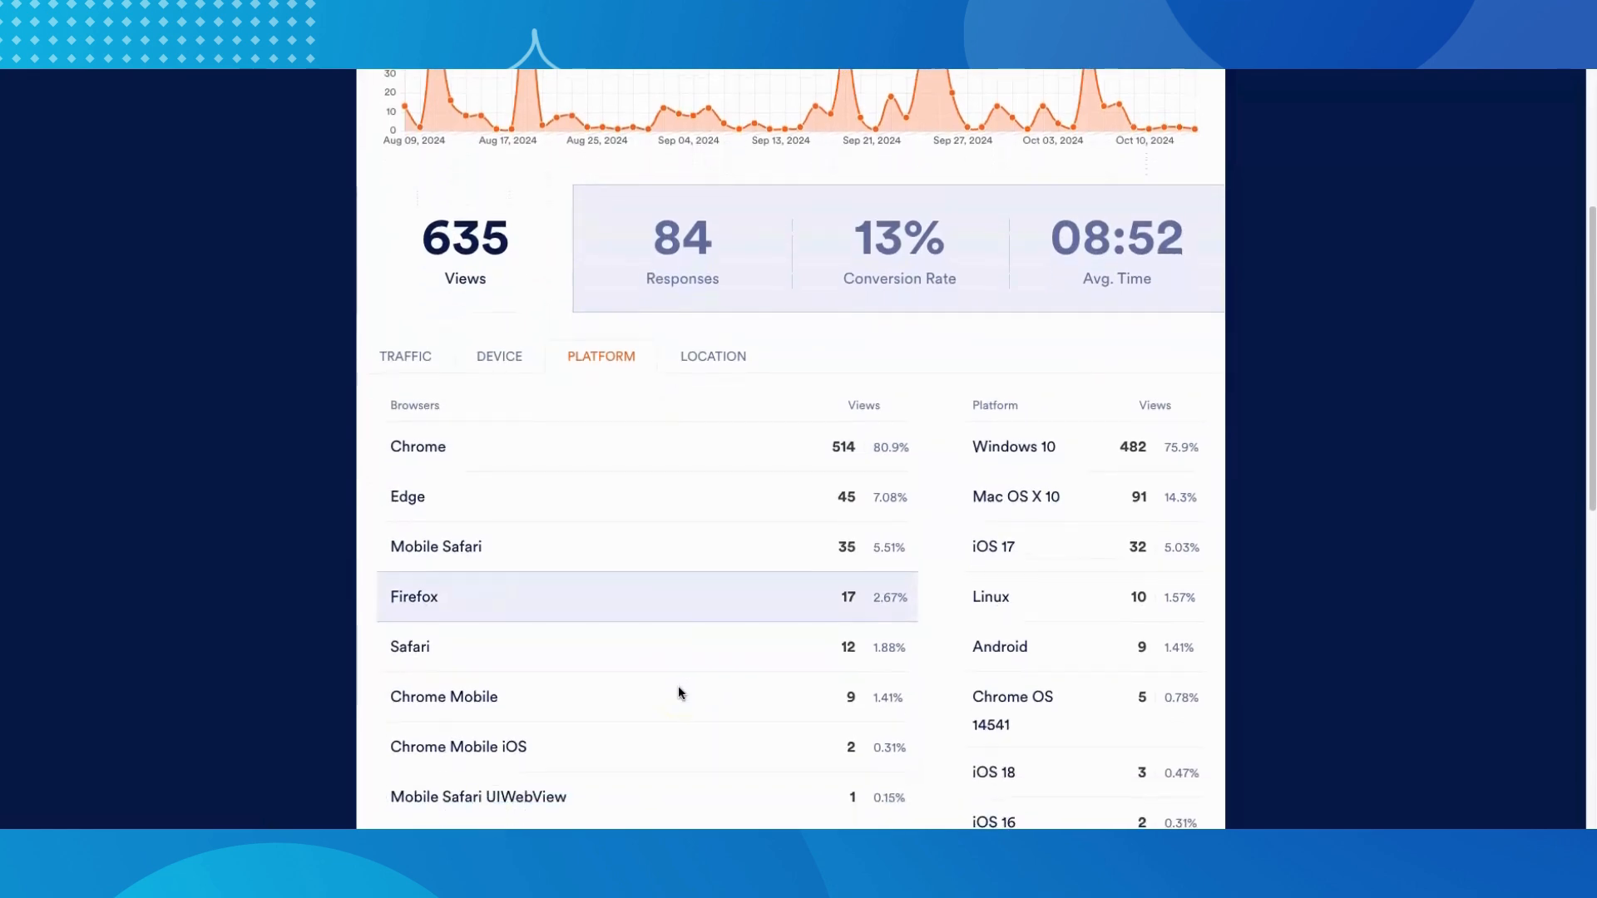
pyautogui.scroll(-3)
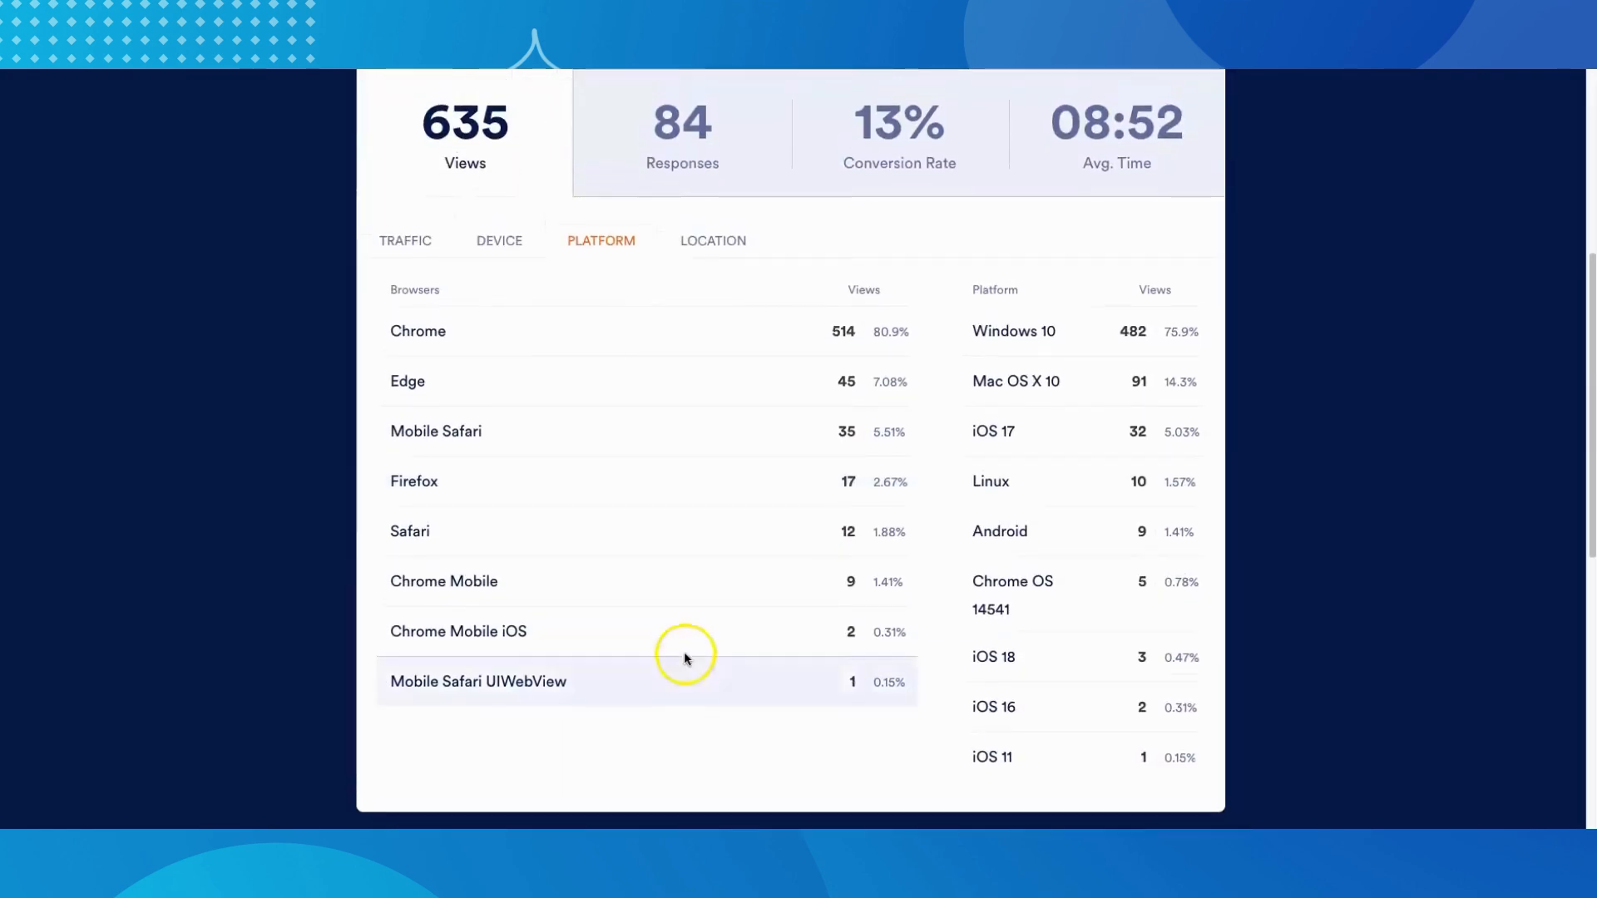